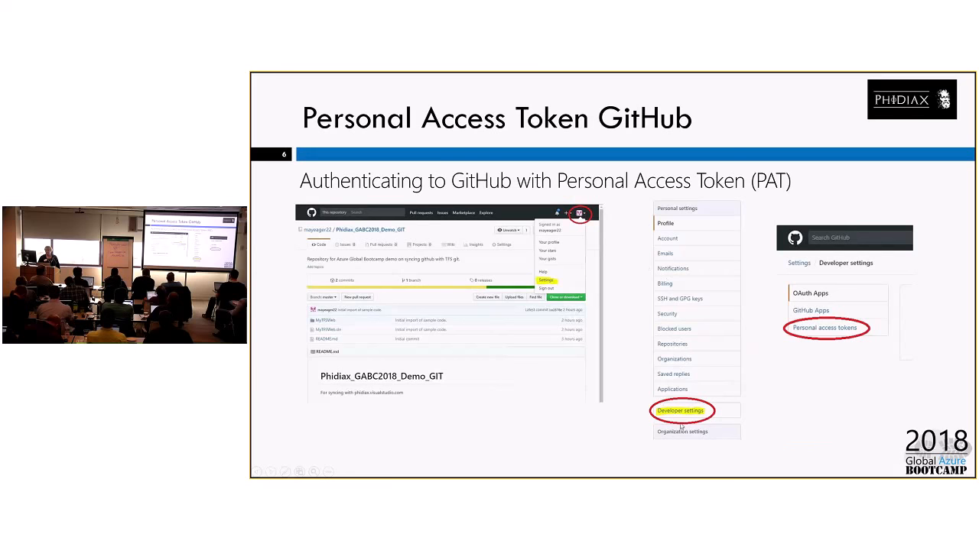
{"action": "mouse_move", "coordinate": [863, 314]}
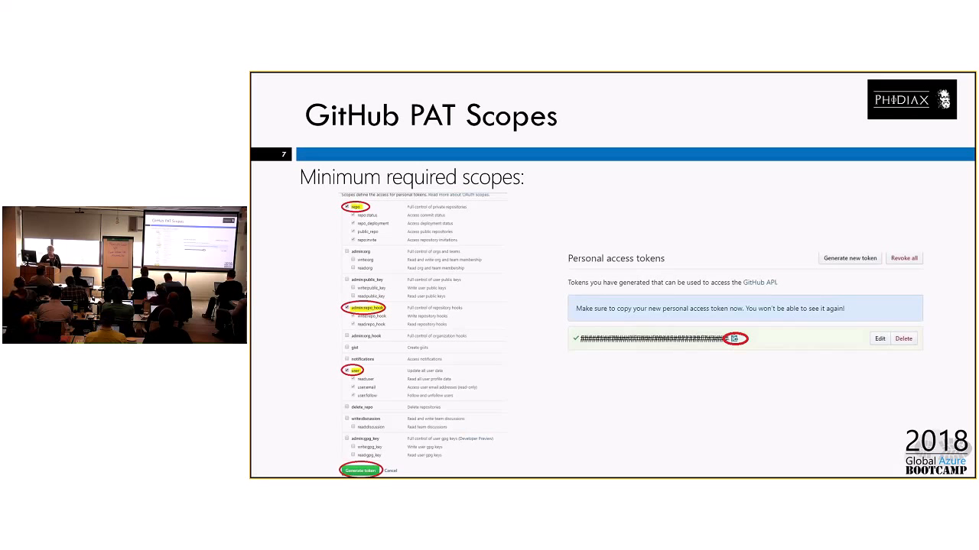
{"action": "mouse_move", "coordinate": [719, 146]}
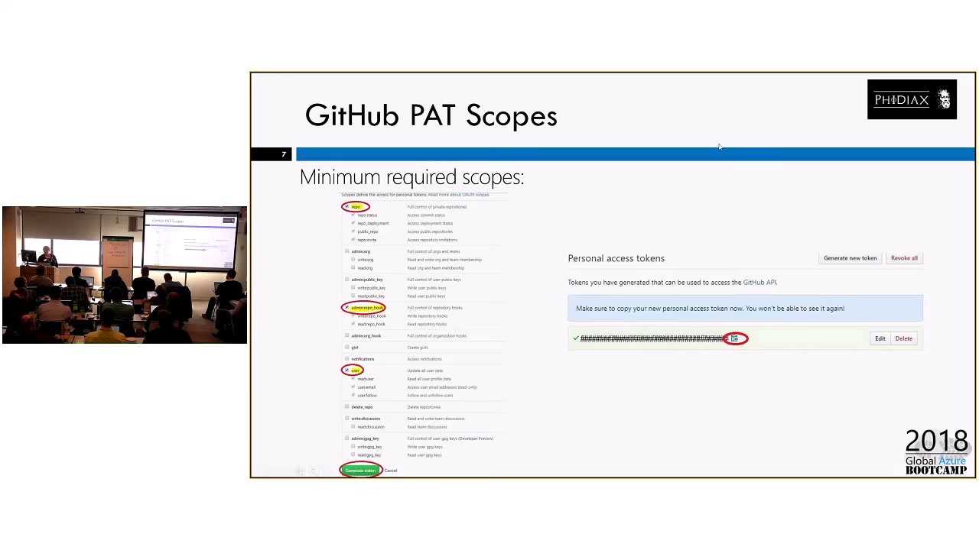
{"action": "mouse_move", "coordinate": [786, 159]}
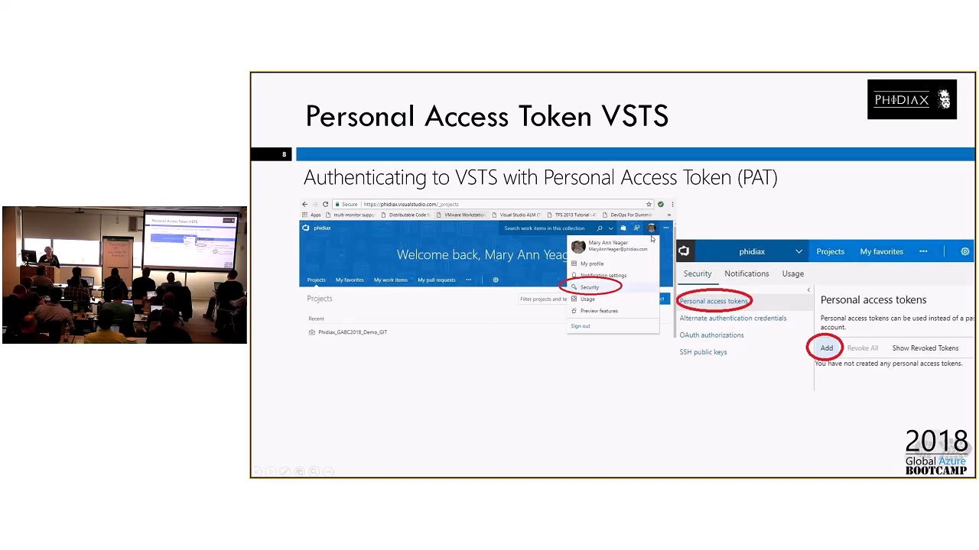
{"action": "mouse_move", "coordinate": [795, 392]}
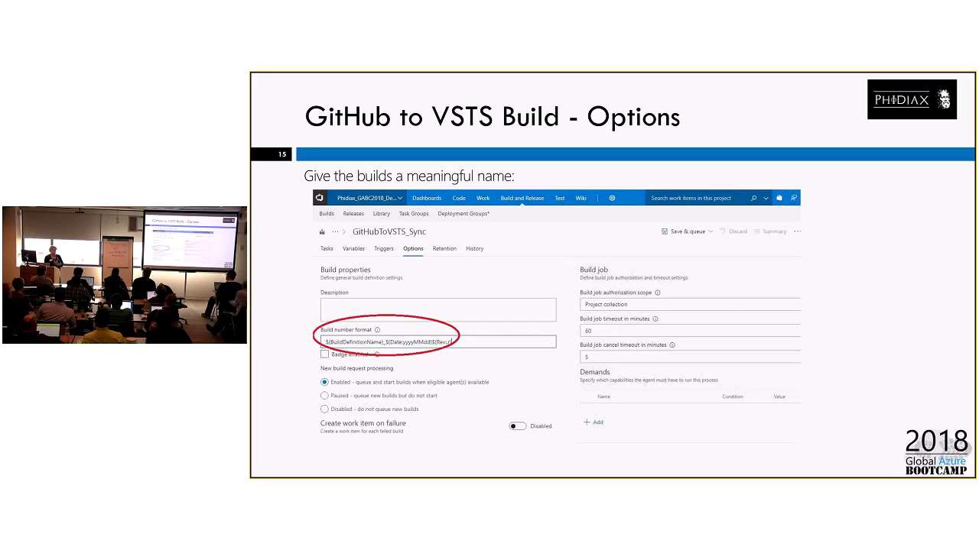
- Advance the slideshow to the VSTS-to-GitHub build Template slide
{"action": "key", "text": "Right"}
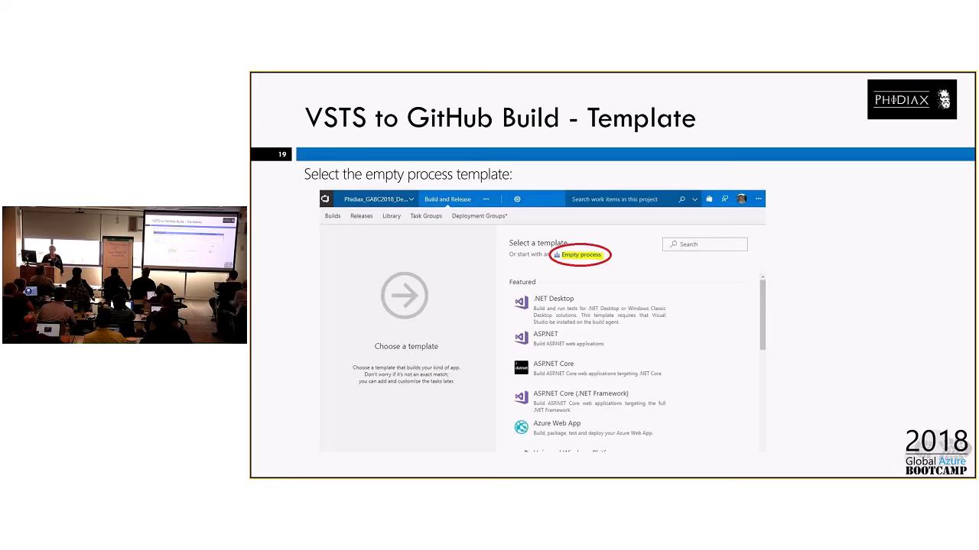
- Advance to slide 22 on giving VSTS-to-GitHub builds meaningful names
{"action": "key", "text": "Right"}
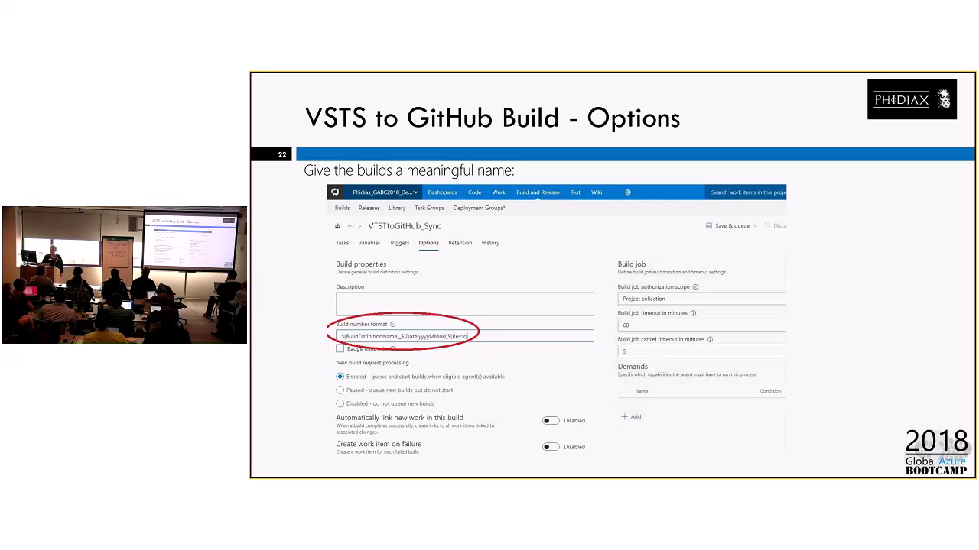
- Advance past the Add Task slide to the Task Detail slide with the inline git script
{"action": "key", "text": "right"}
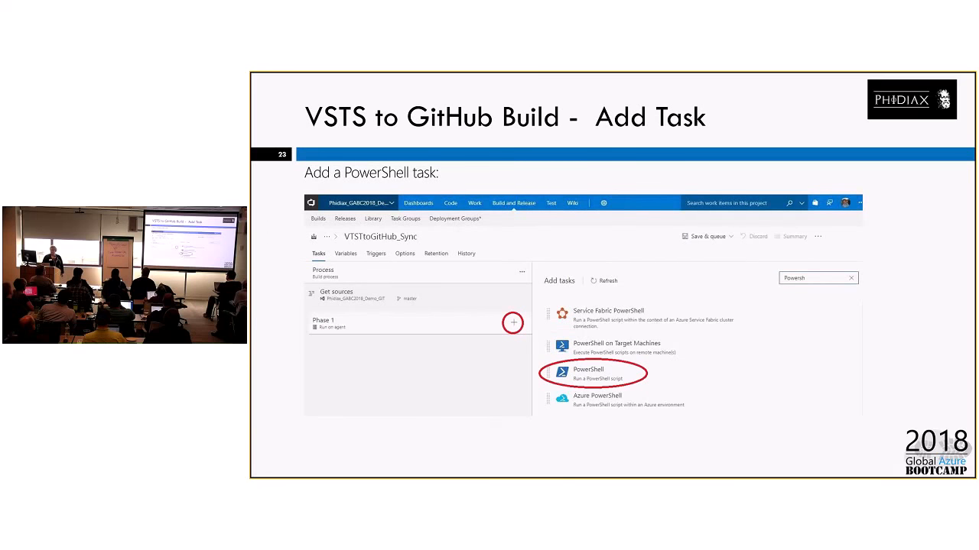
{"action": "key", "text": "right"}
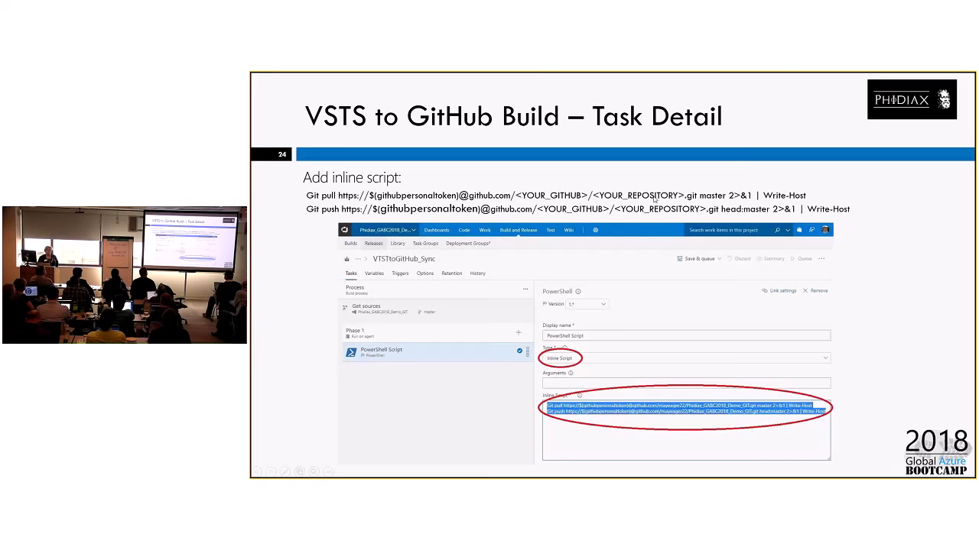
{"action": "mouse_move", "coordinate": [671, 254]}
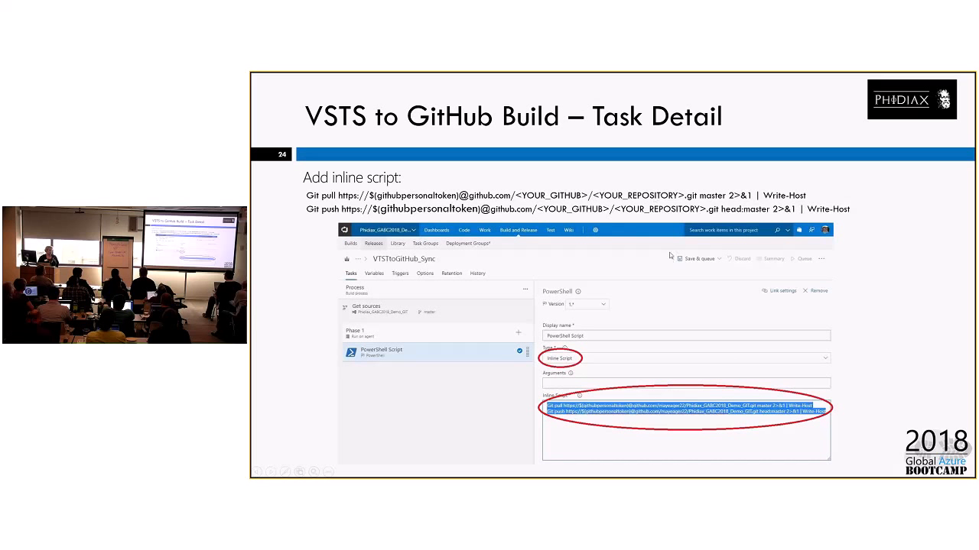
{"action": "mouse_move", "coordinate": [702, 288]}
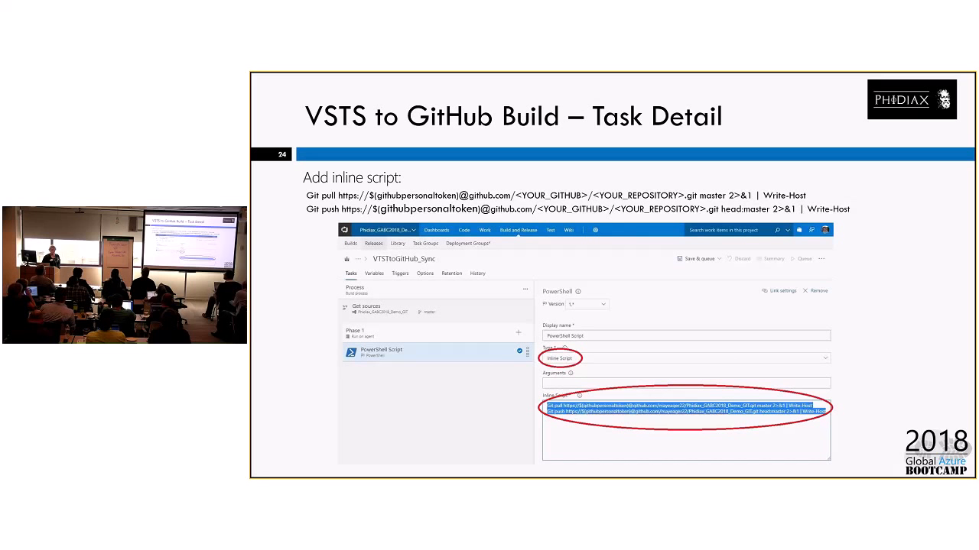
- Move on from the Task Detail slide, leaving the slideshow for the browser
{"action": "key", "text": "Right"}
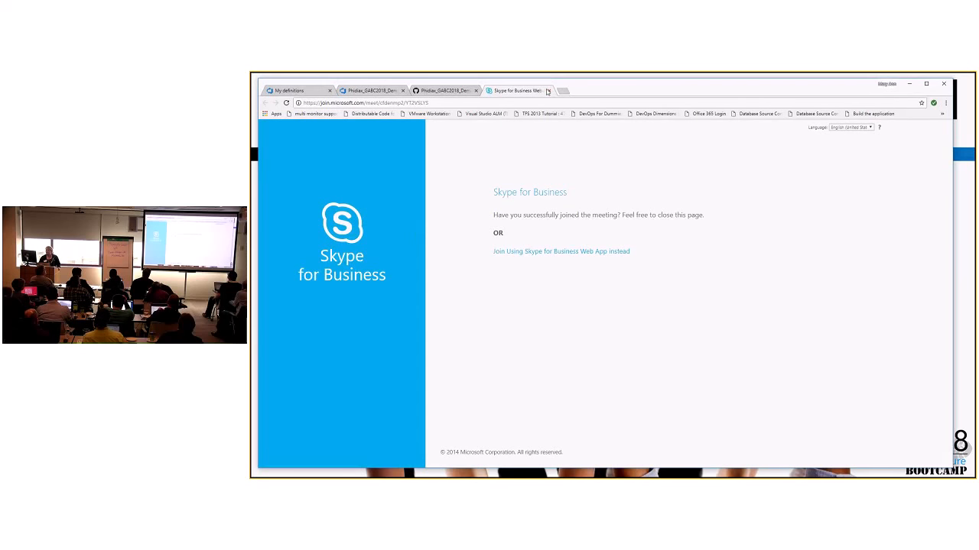
- Show the VSTS Build Definitions page listing both succeeded sync builds
{"action": "left_click", "coordinate": [529, 90]}
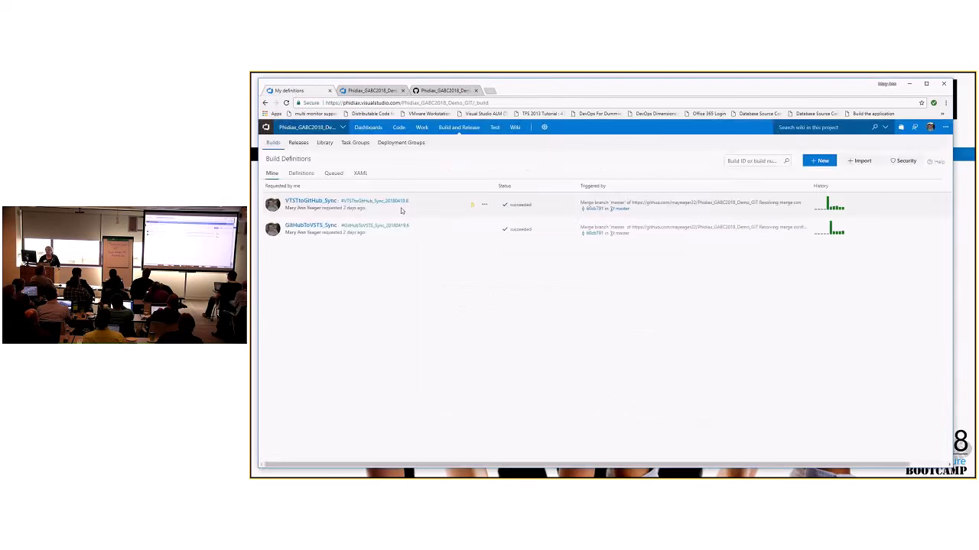
{"action": "mouse_move", "coordinate": [642, 241]}
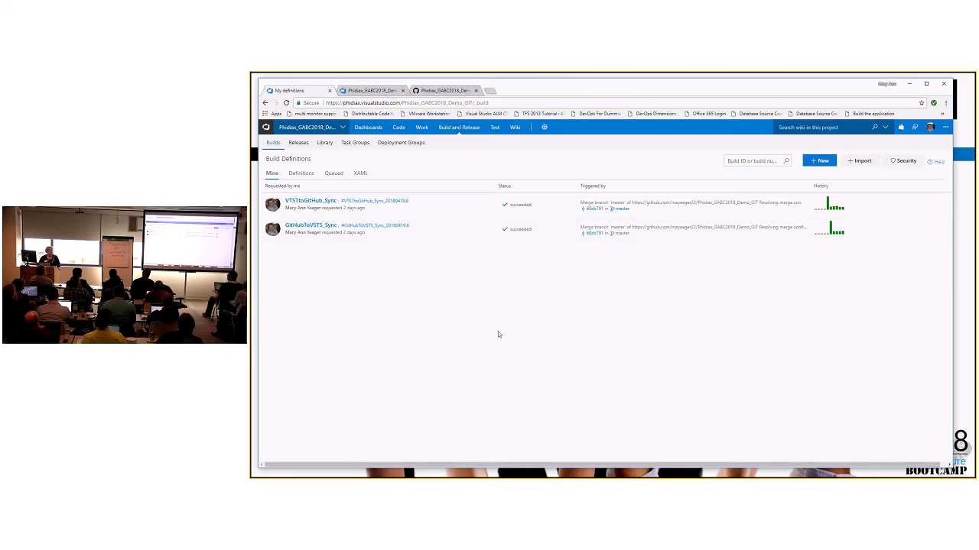
{"action": "mouse_move", "coordinate": [375, 257]}
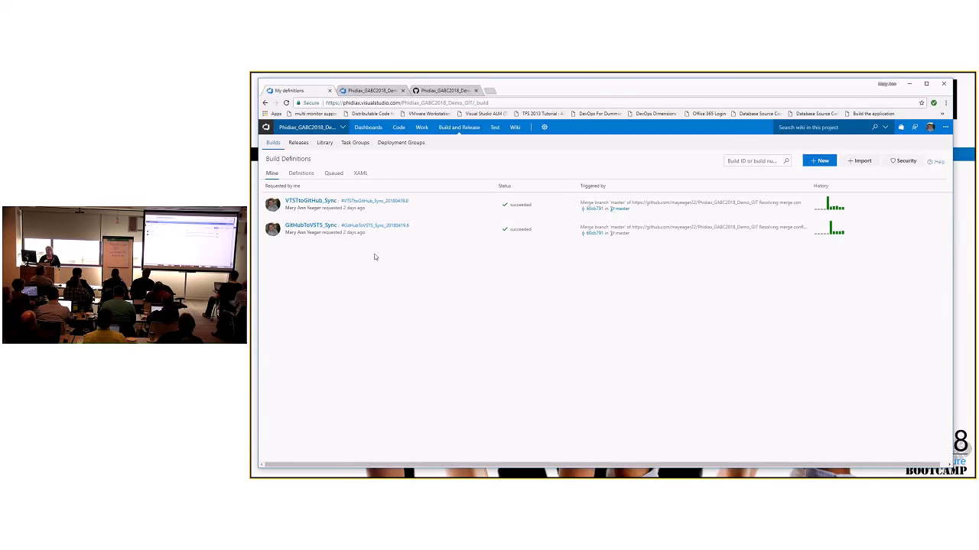
{"action": "mouse_move", "coordinate": [599, 248]}
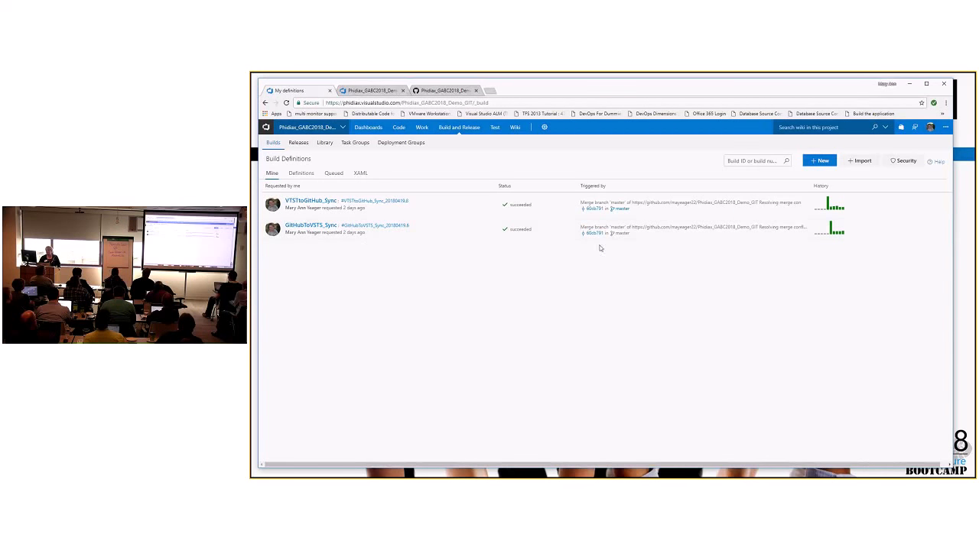
{"action": "mouse_move", "coordinate": [474, 303]}
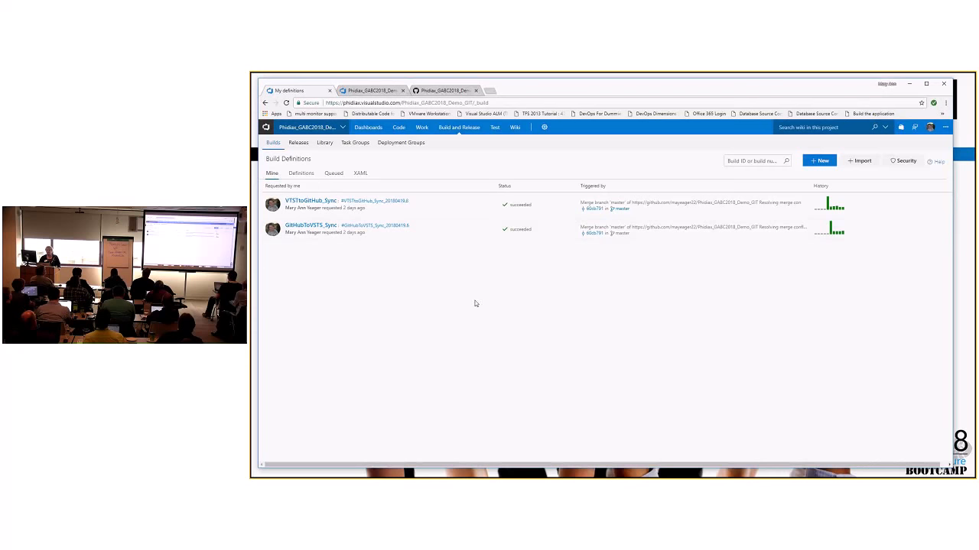
{"action": "mouse_move", "coordinate": [476, 267]}
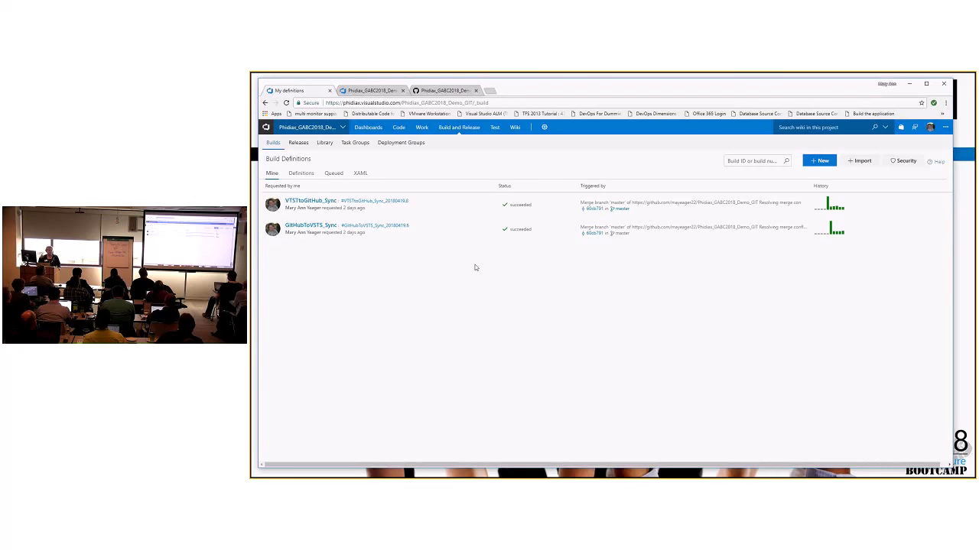
{"action": "mouse_move", "coordinate": [639, 153]}
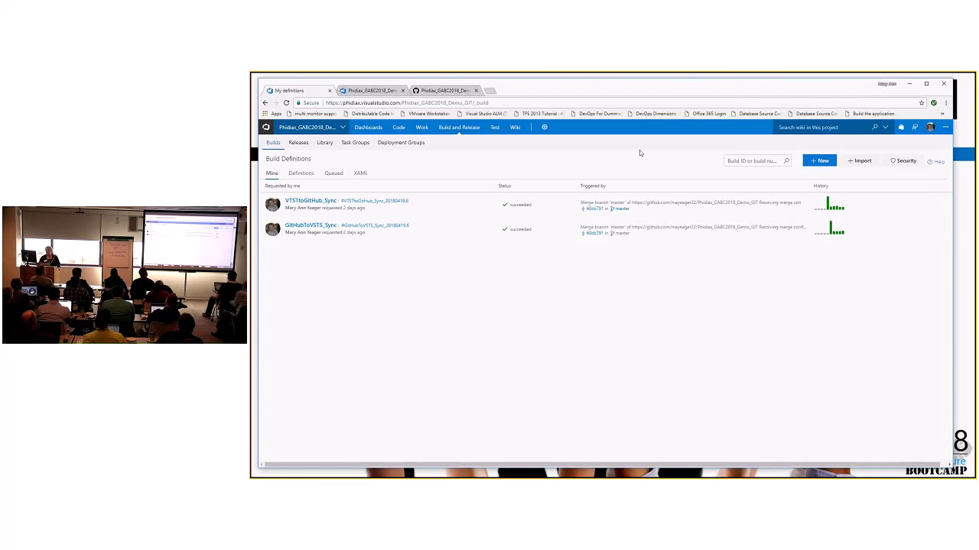
{"action": "mouse_move", "coordinate": [590, 242]}
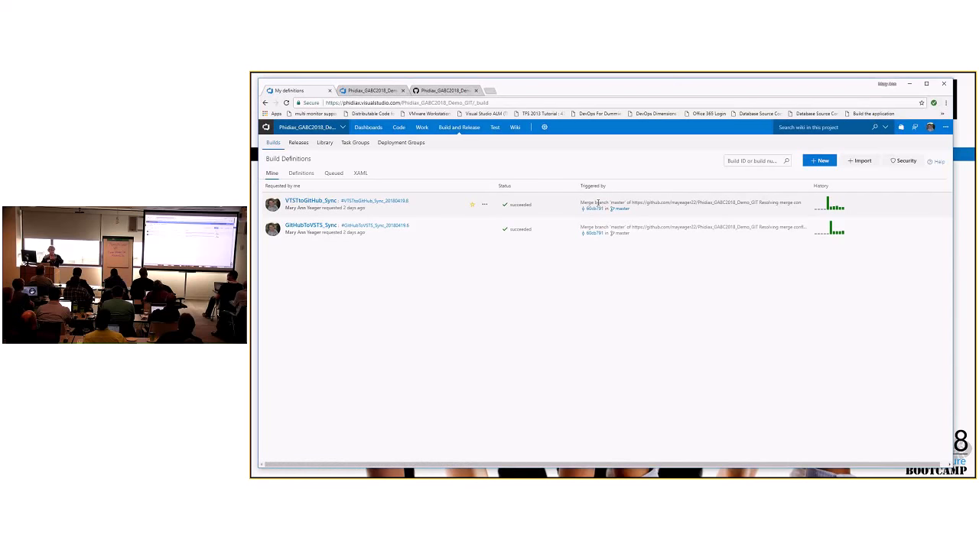
{"action": "mouse_move", "coordinate": [596, 215]}
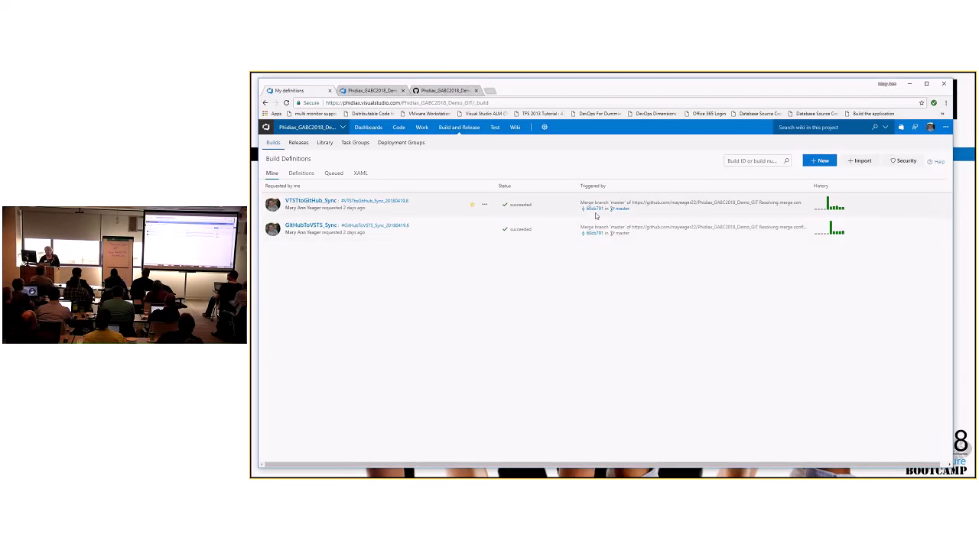
{"action": "mouse_move", "coordinate": [391, 299]}
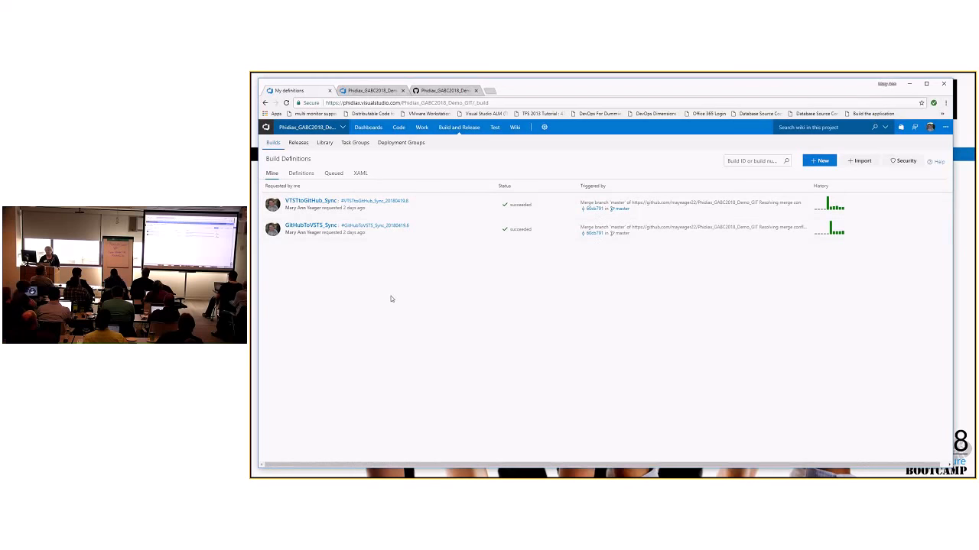
{"action": "mouse_move", "coordinate": [315, 200]}
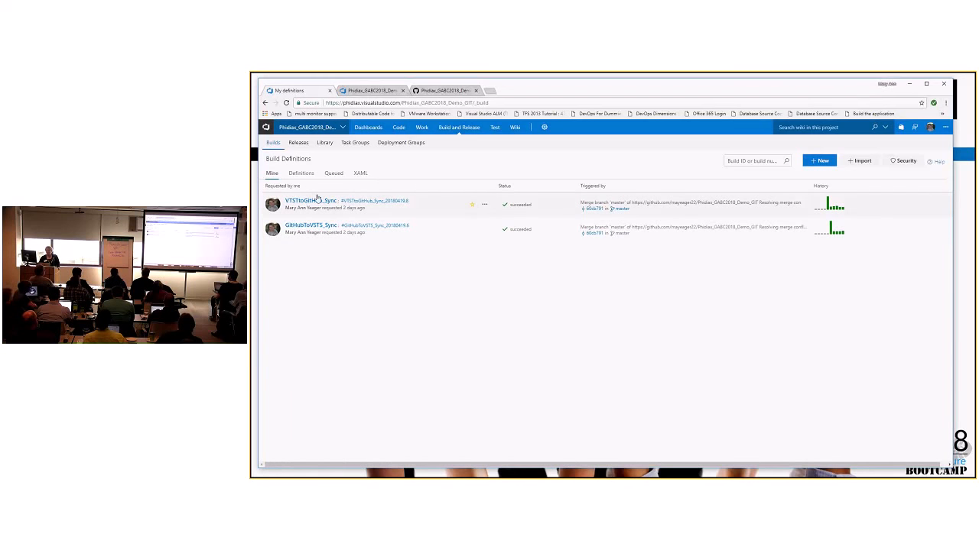
{"action": "mouse_move", "coordinate": [331, 248]}
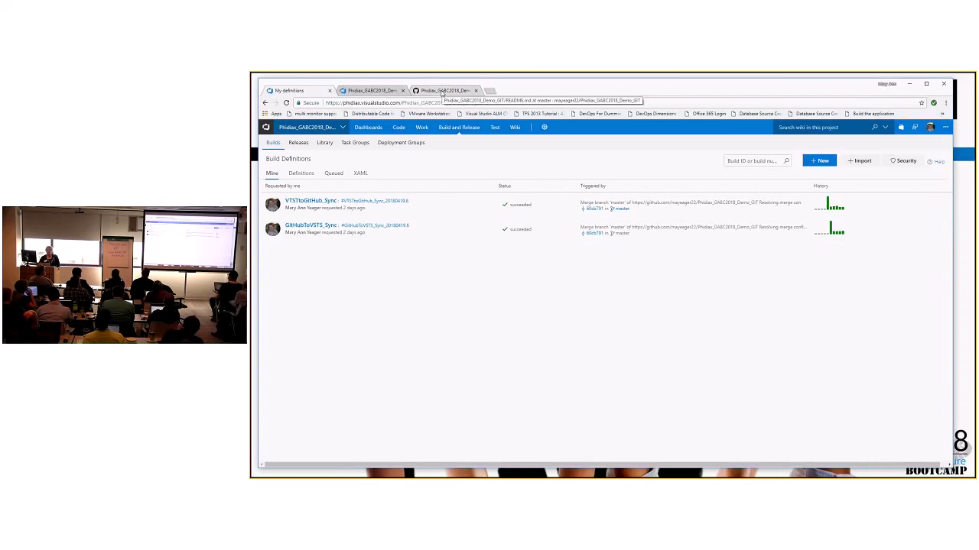
- Bring up README.md of Phidiax_GABC2018_Demo_GIT on GitHub and start editing it
{"action": "left_click", "coordinate": [443, 90]}
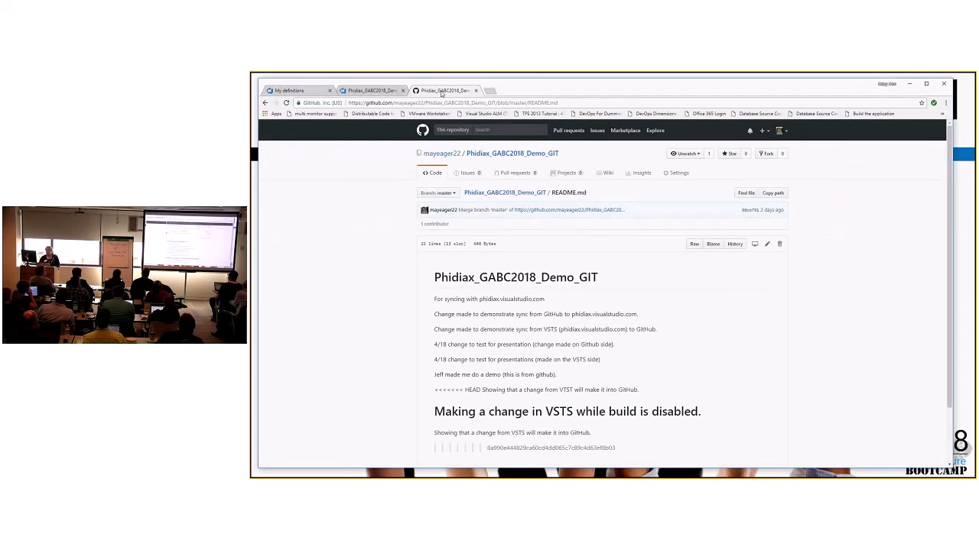
{"action": "scroll", "scroll_direction": "down", "scroll_amount": 3}
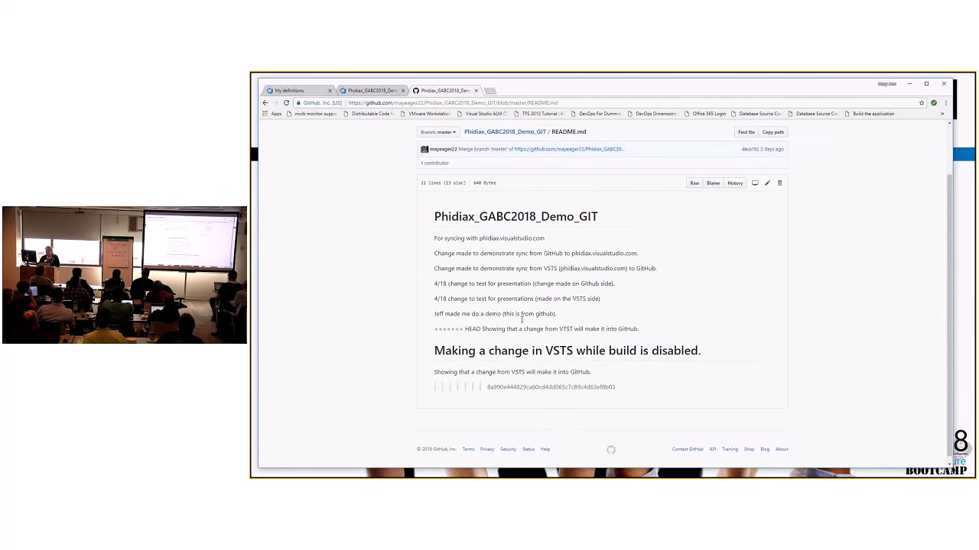
{"action": "scroll", "scroll_direction": "up", "scroll_amount": 3}
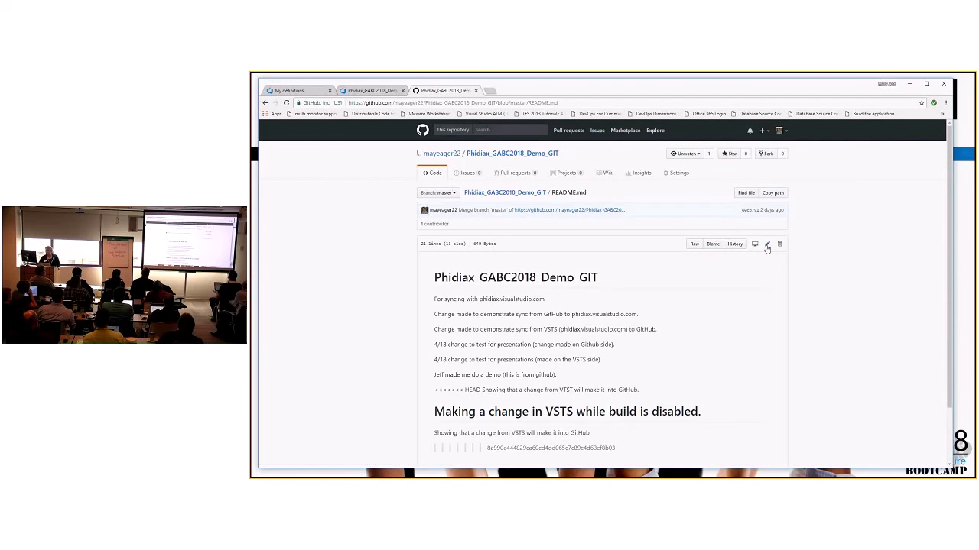
{"action": "left_click", "coordinate": [768, 245]}
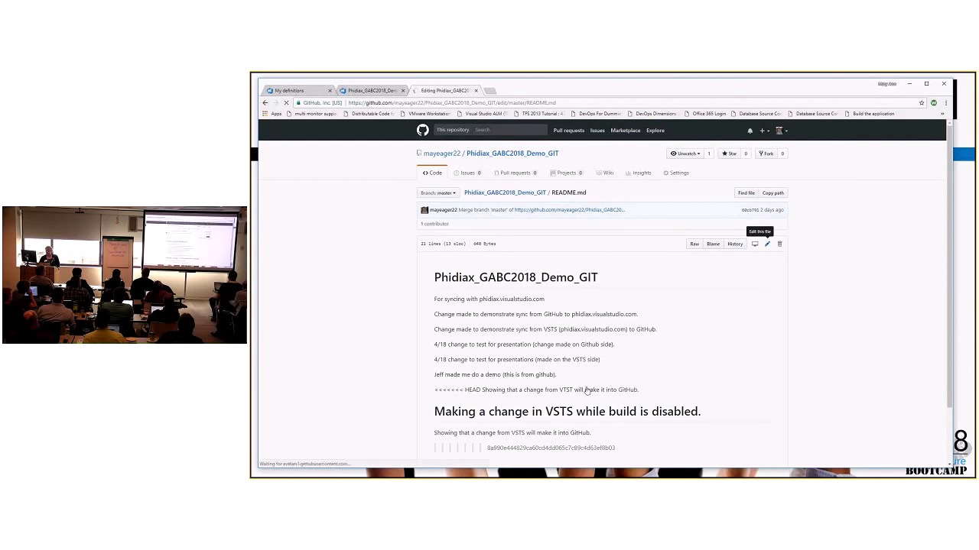
- Add the line "This change was on github for GABC." at the end of the README
{"action": "left_click", "coordinate": [768, 245]}
{"action": "type", "text": "This change"}
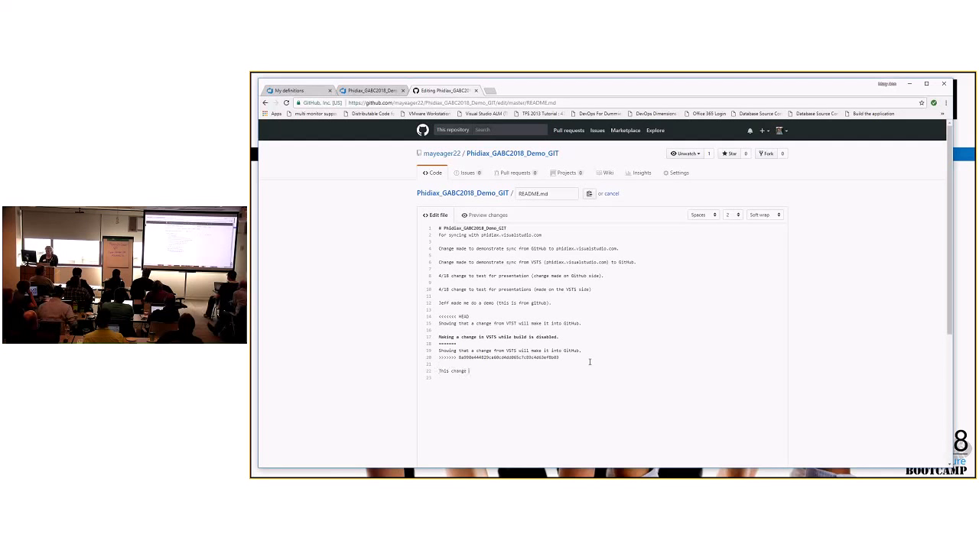
{"action": "type", "text": "was on g"}
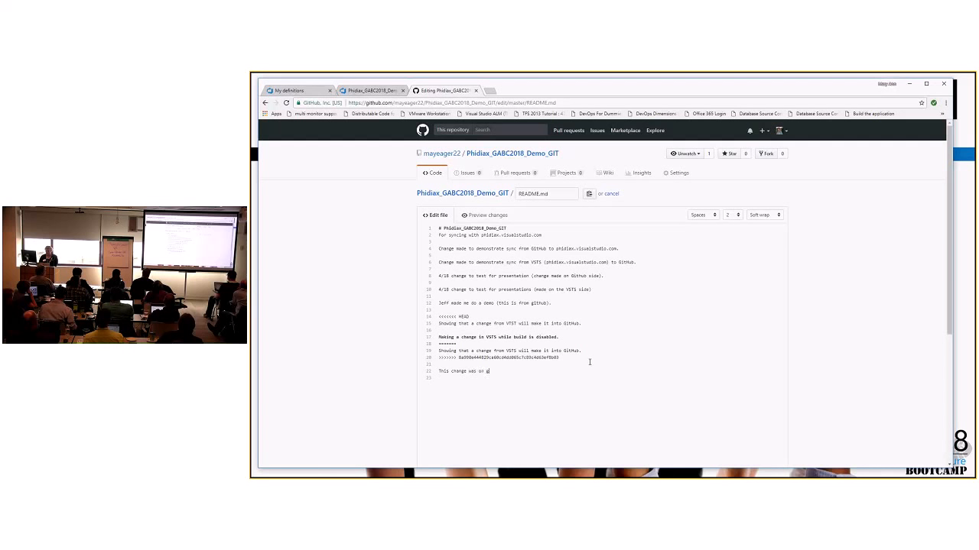
{"action": "type", "text": "ithub"}
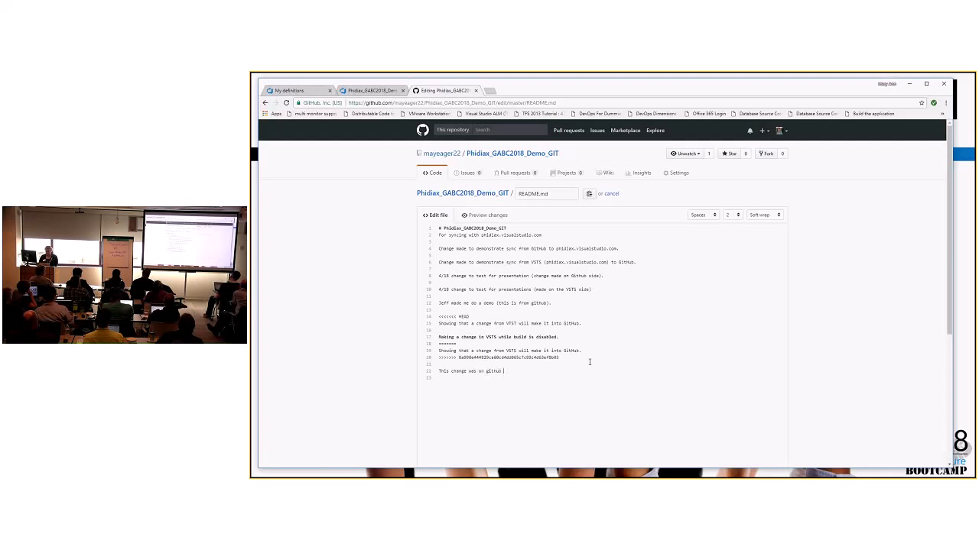
{"action": "type", "text": "fd"}
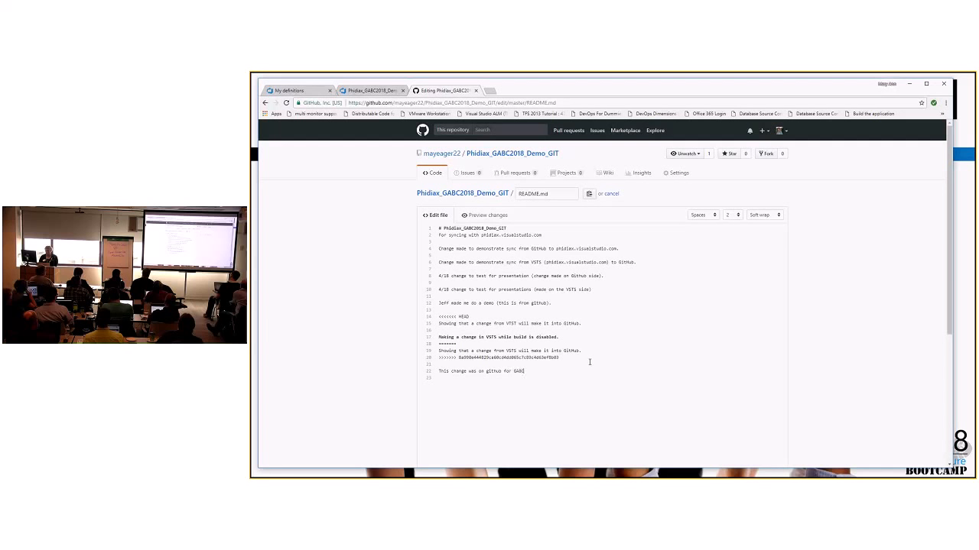
{"action": "type", "text": "C."}
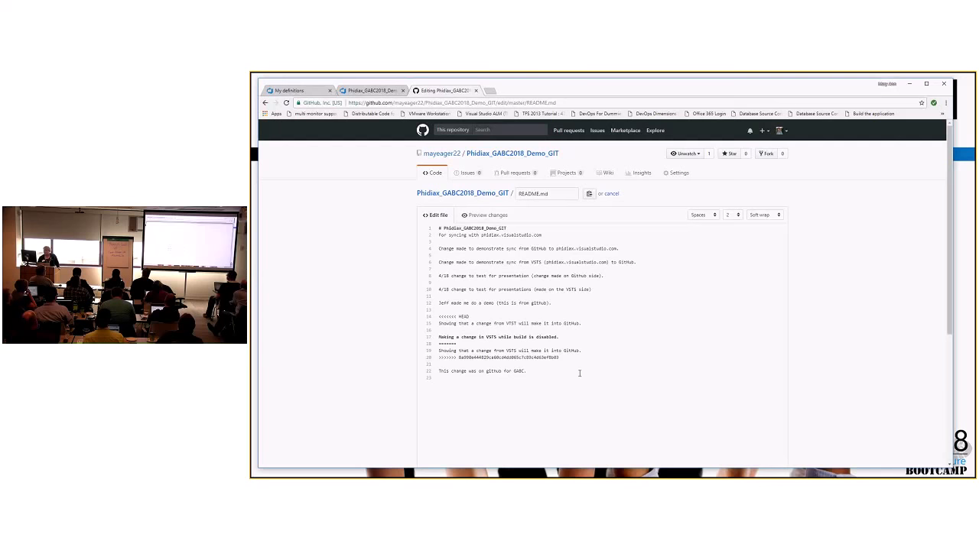
{"action": "scroll", "scroll_direction": "down", "scroll_amount": 3}
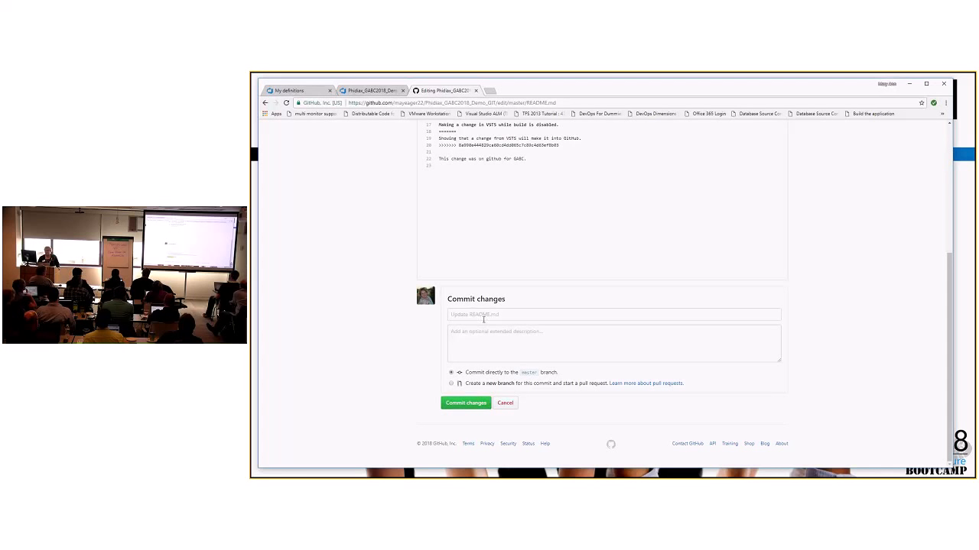
- Commit the README edit directly to master with the description "Just a test."
{"action": "left_click", "coordinate": [614, 342]}
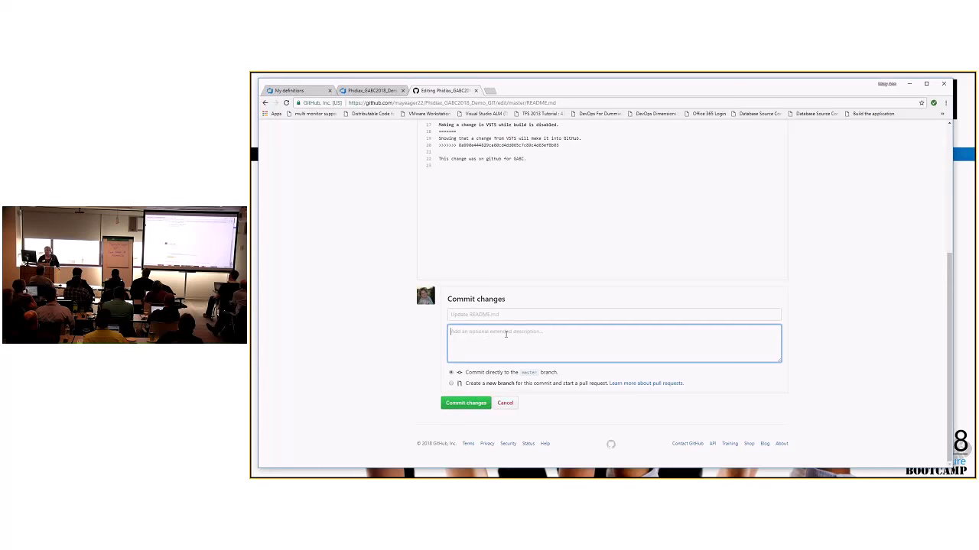
{"action": "type", "text": "Just a"}
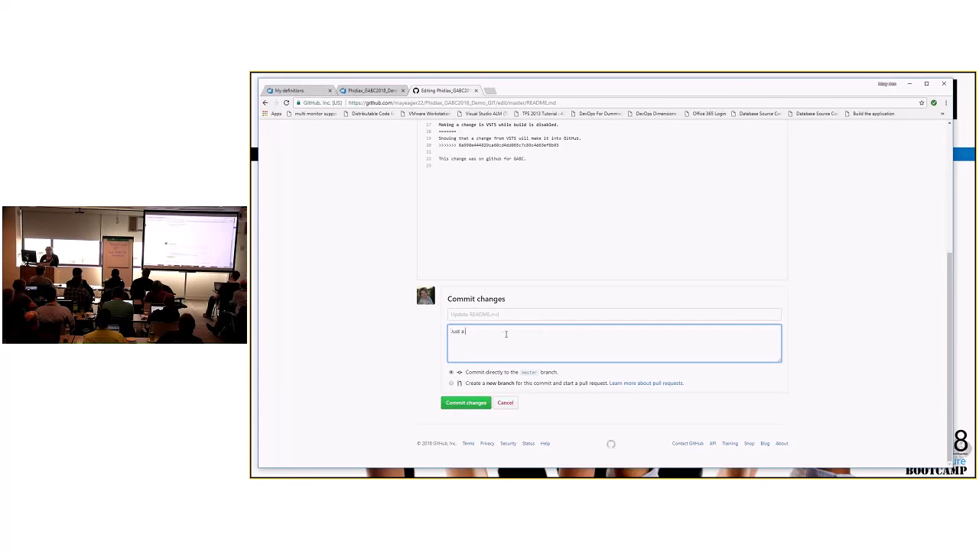
{"action": "type", "text": "test"}
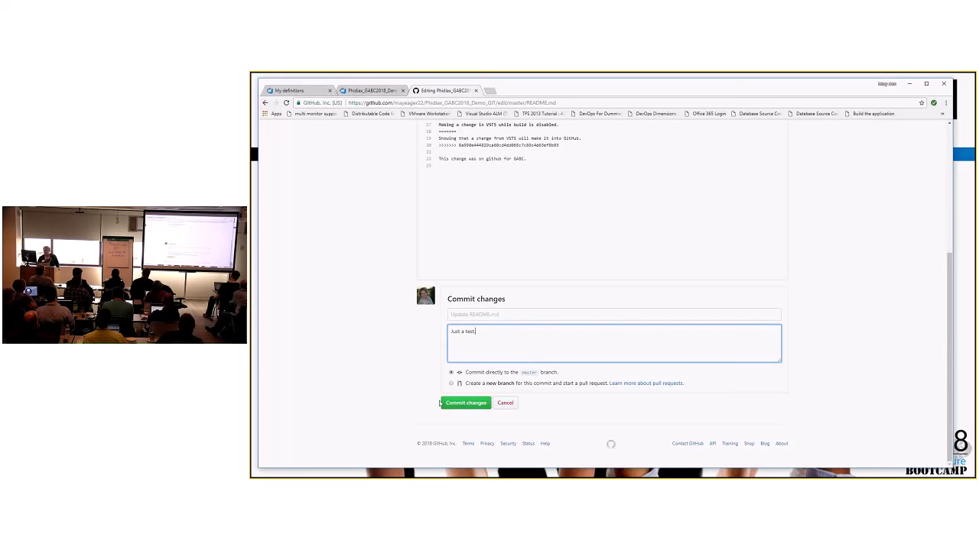
{"action": "type", "text": "."}
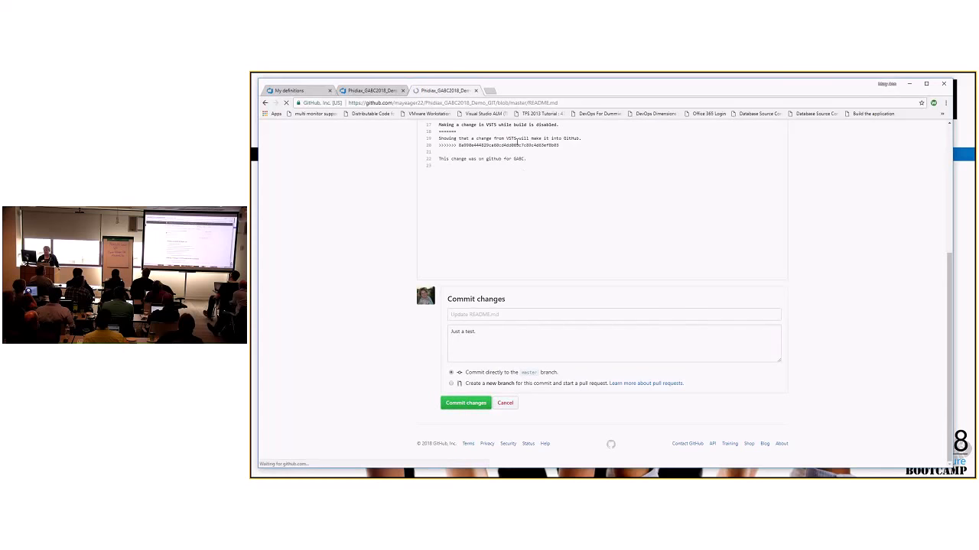
{"action": "left_click", "coordinate": [464, 404]}
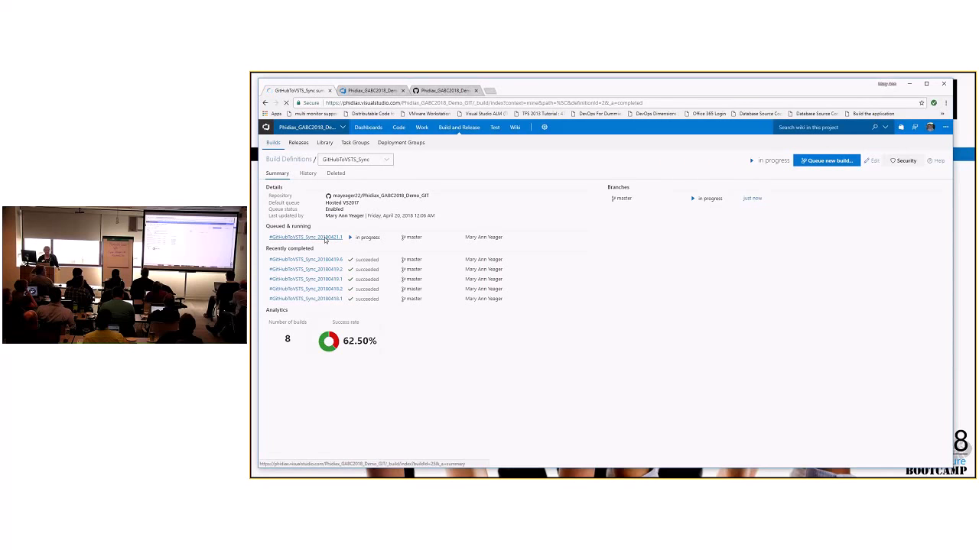
- Watch the in-progress GitHubToVSTS_Sync build's log until it succeeds
{"action": "left_click", "coordinate": [304, 237]}
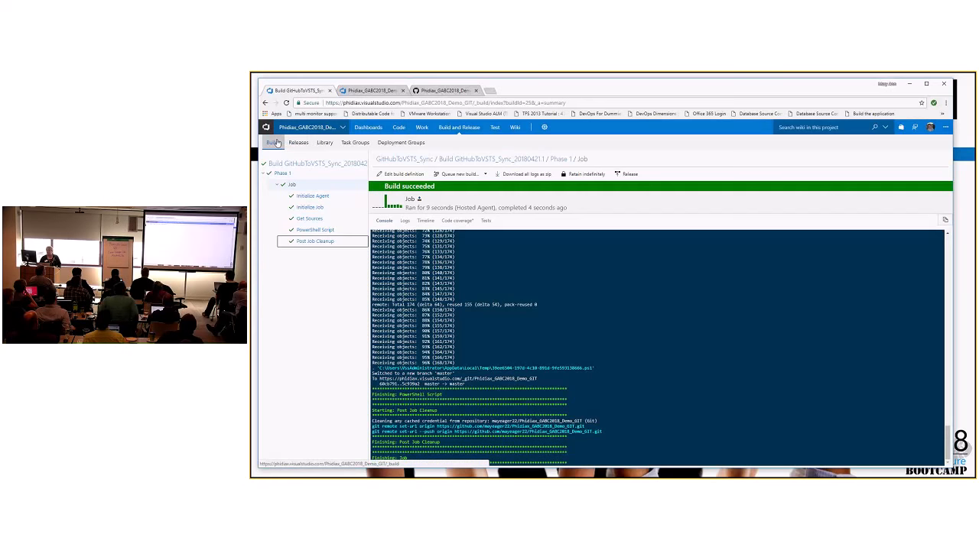
- Show the VSTSToGitHub_Sync definition summary with its new build in progress
{"action": "left_click", "coordinate": [272, 142]}
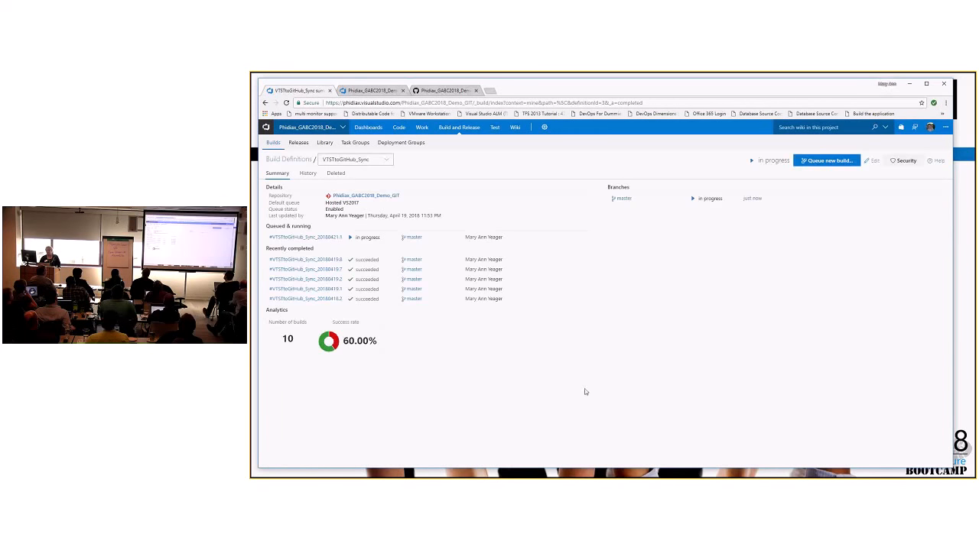
{"action": "mouse_move", "coordinate": [327, 250]}
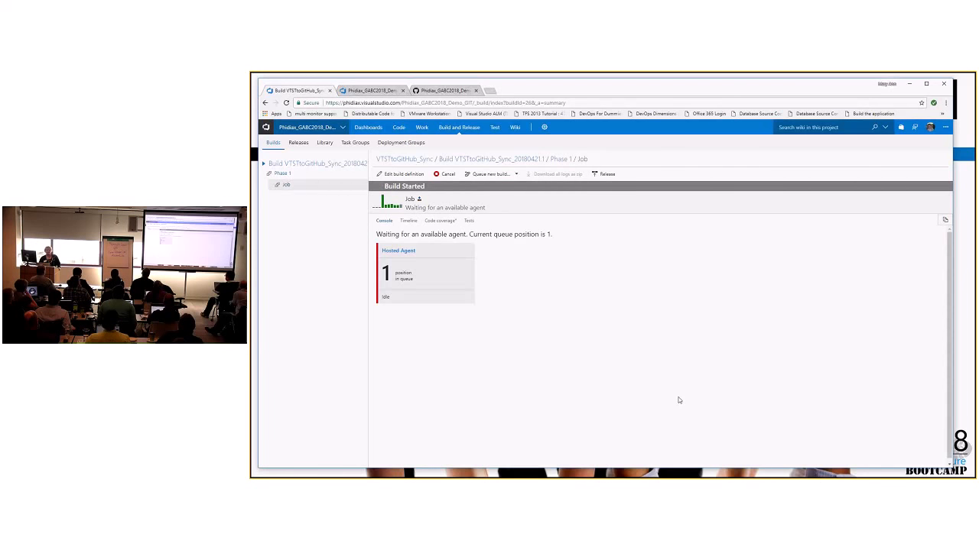
{"action": "mouse_move", "coordinate": [676, 385]}
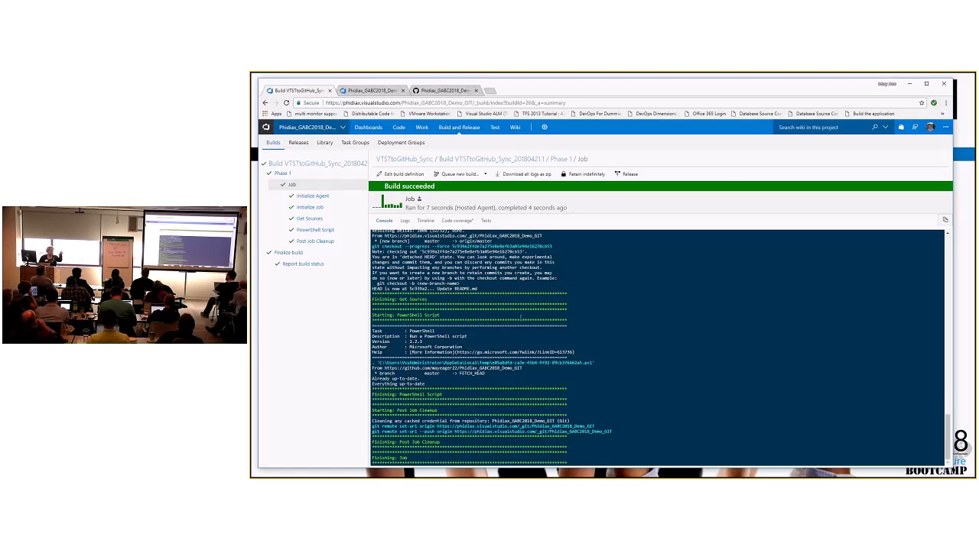
{"action": "mouse_move", "coordinate": [586, 441]}
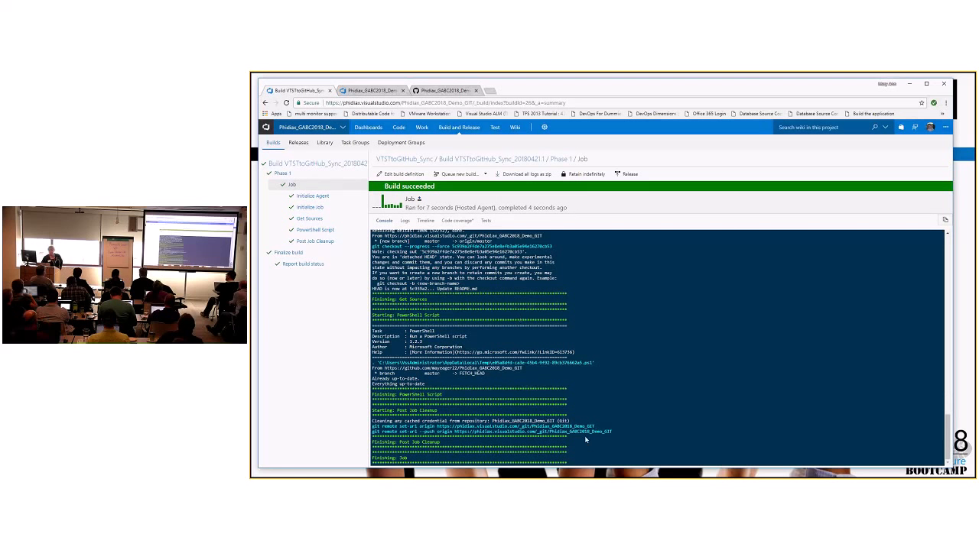
{"action": "mouse_move", "coordinate": [537, 182]}
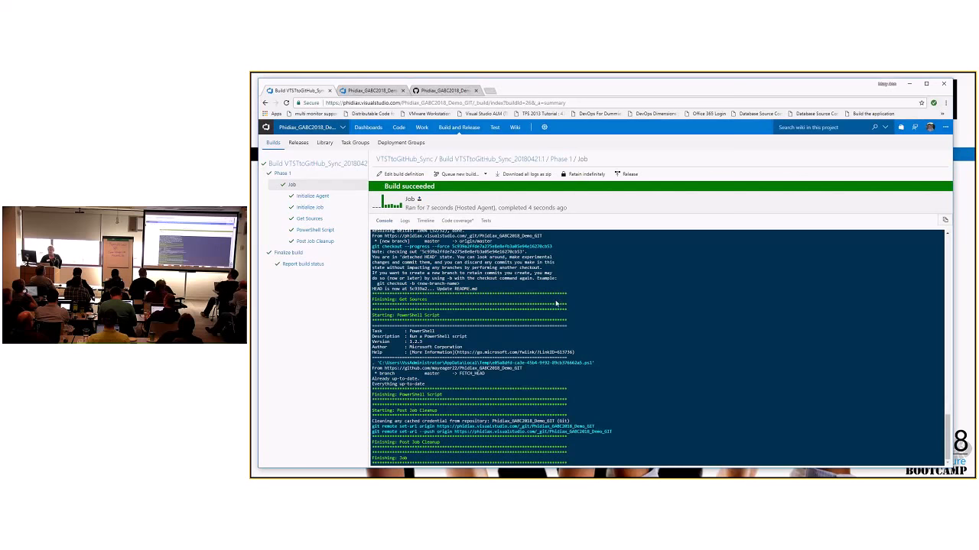
{"action": "mouse_move", "coordinate": [345, 158]}
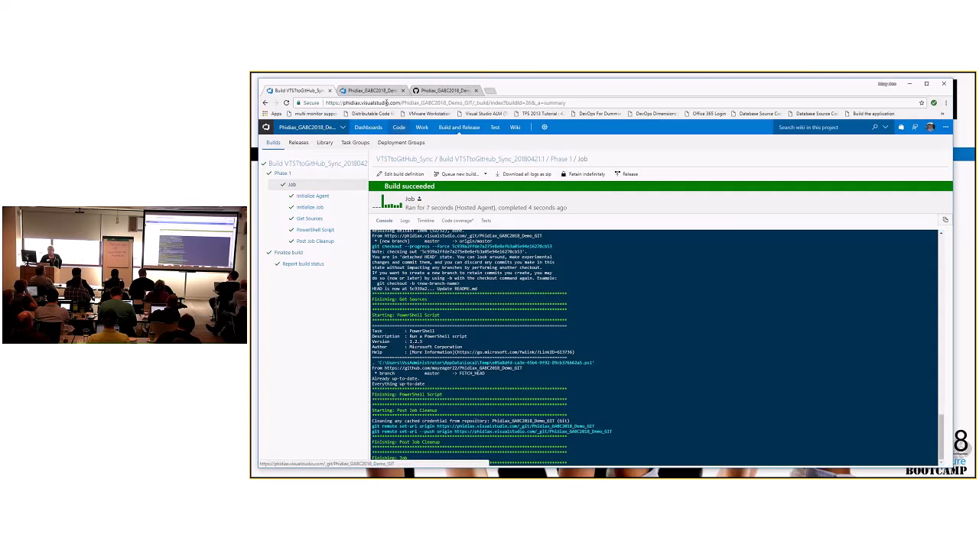
- Show the Phidiax_GABC2018_Demo_GIT commit history from the Code > Files view
{"action": "left_click", "coordinate": [397, 127]}
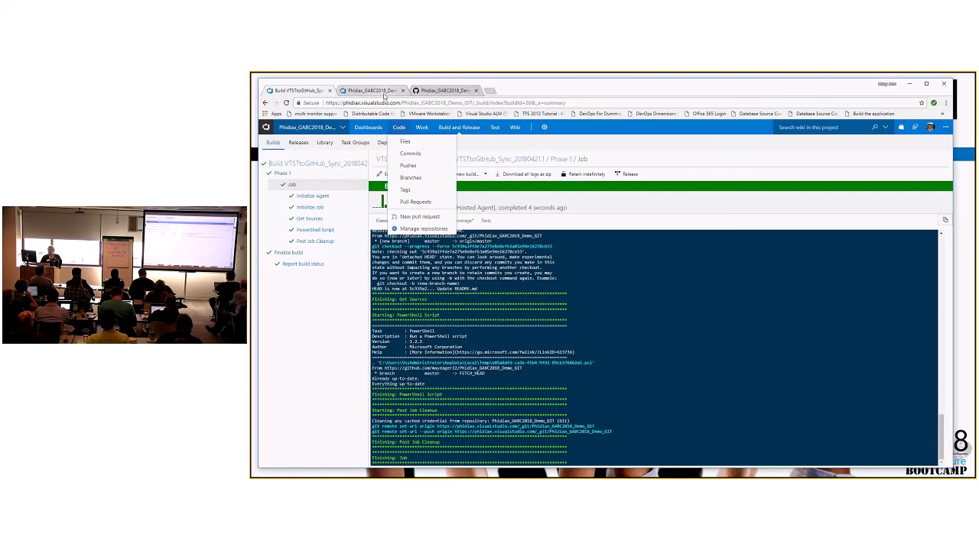
{"action": "left_click", "coordinate": [407, 142]}
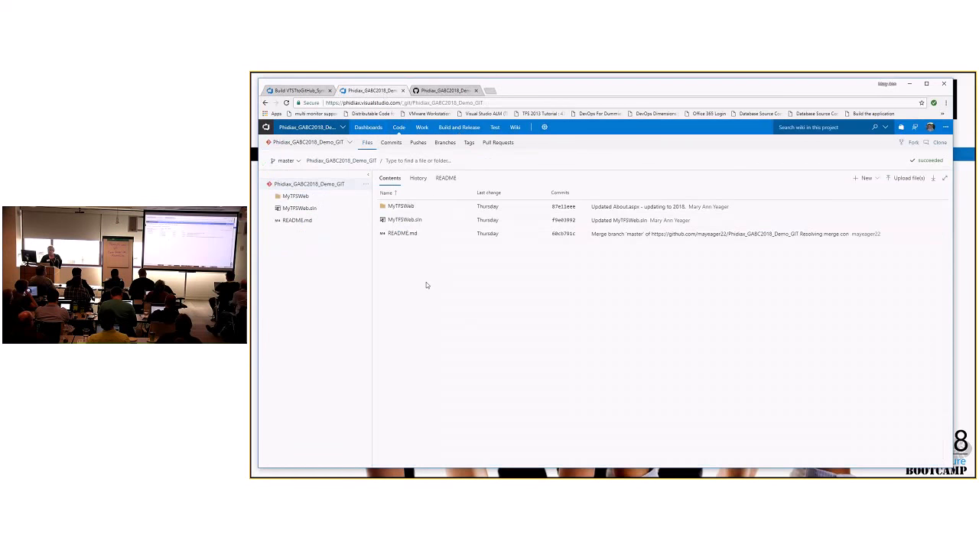
{"action": "mouse_move", "coordinate": [447, 220]}
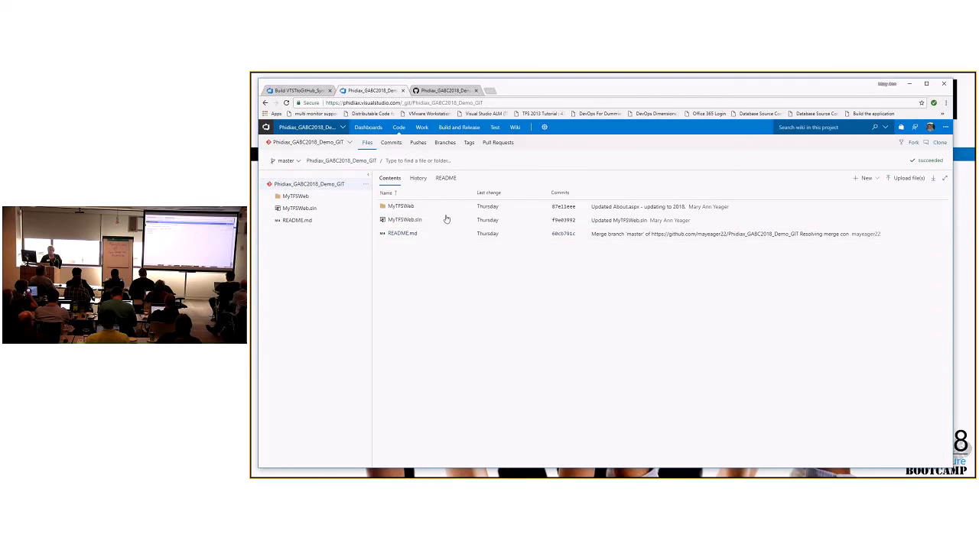
{"action": "left_click", "coordinate": [418, 177]}
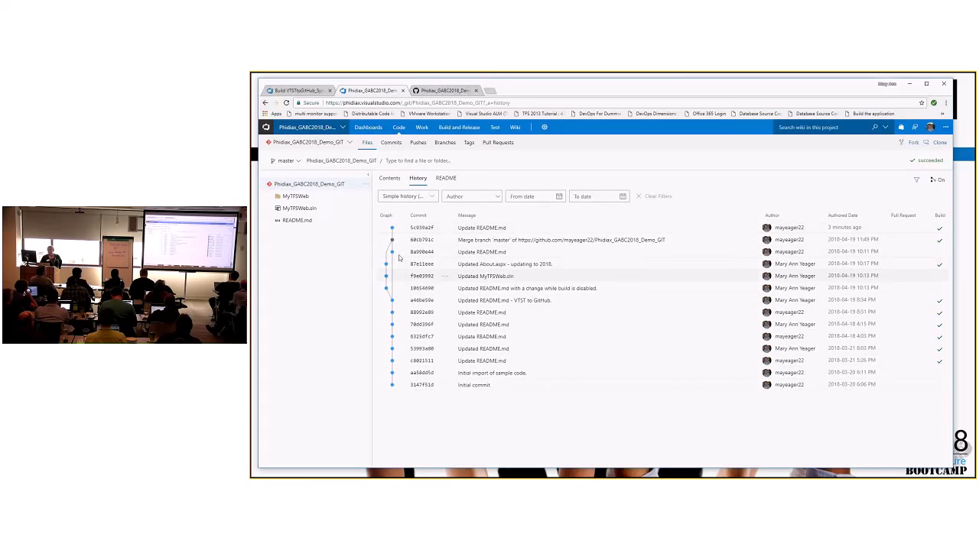
{"action": "mouse_move", "coordinate": [538, 226]}
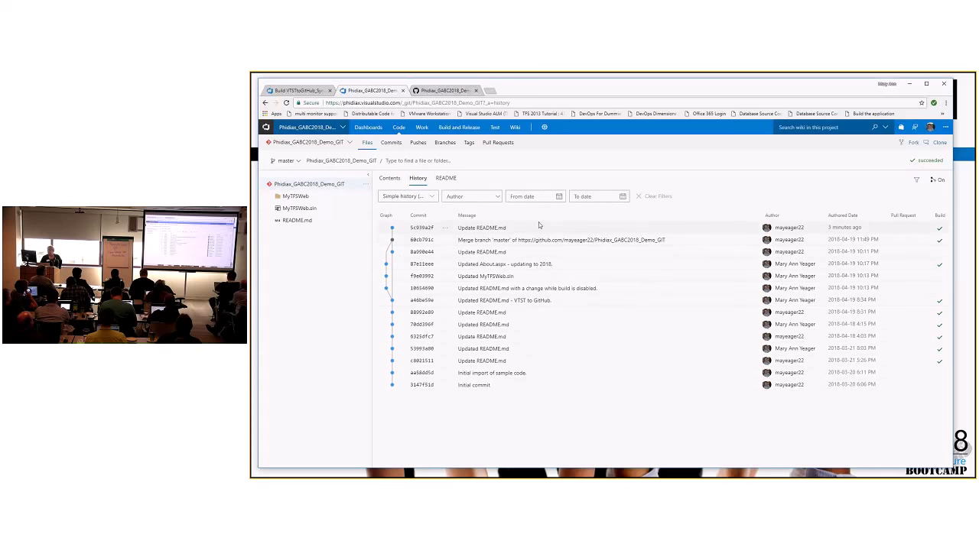
{"action": "mouse_move", "coordinate": [422, 230]}
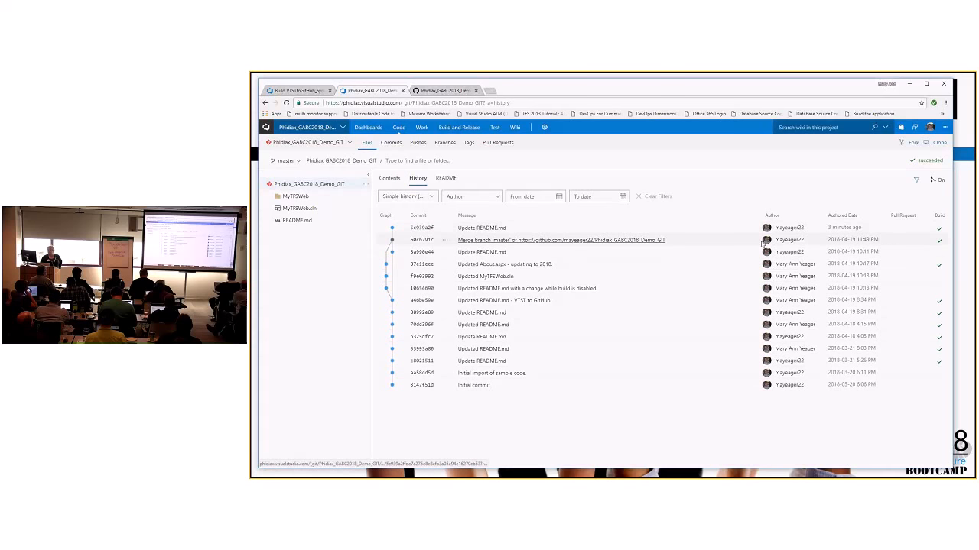
{"action": "mouse_move", "coordinate": [780, 227]}
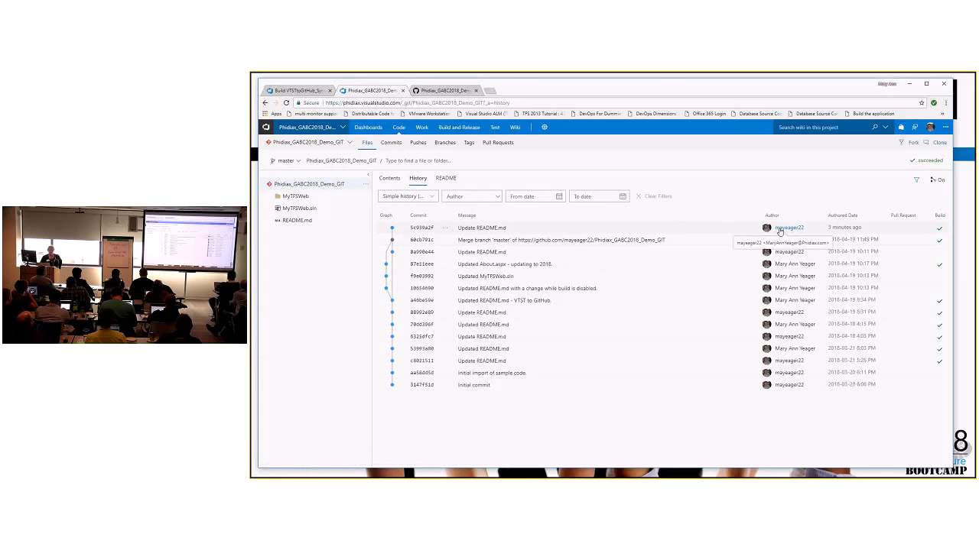
{"action": "mouse_move", "coordinate": [910, 354]}
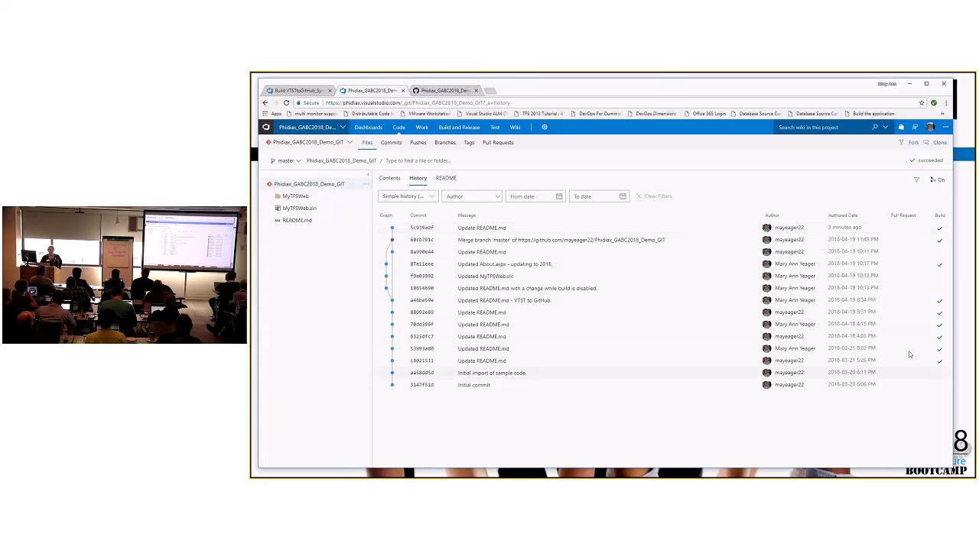
{"action": "mouse_move", "coordinate": [794, 263]}
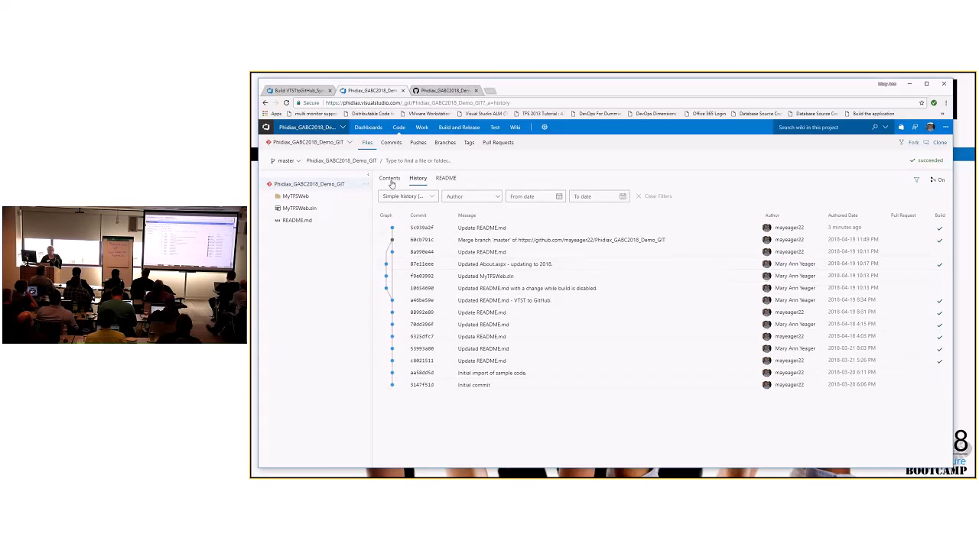
- View README.md's contents and highlight the line 'This change was on github for GABC.'
{"action": "left_click", "coordinate": [388, 177]}
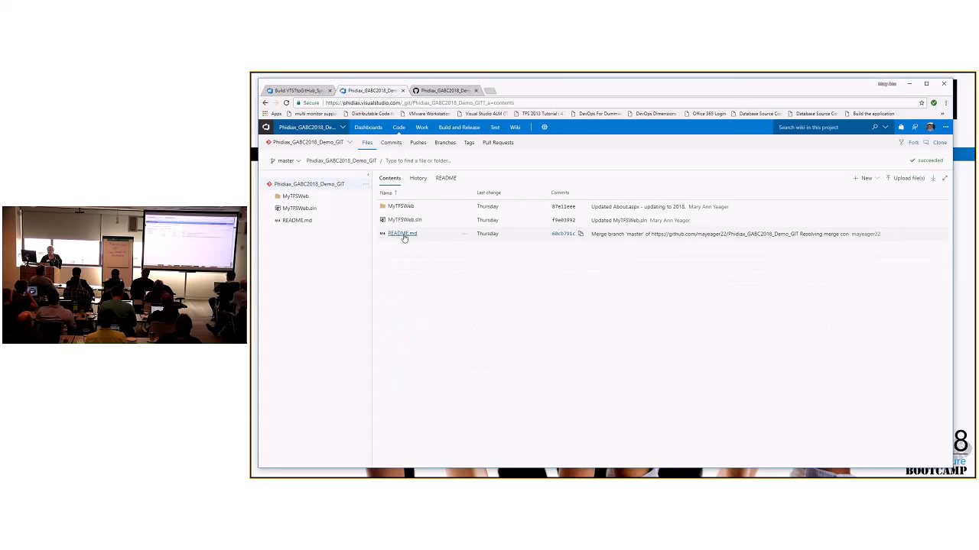
{"action": "left_click", "coordinate": [402, 232]}
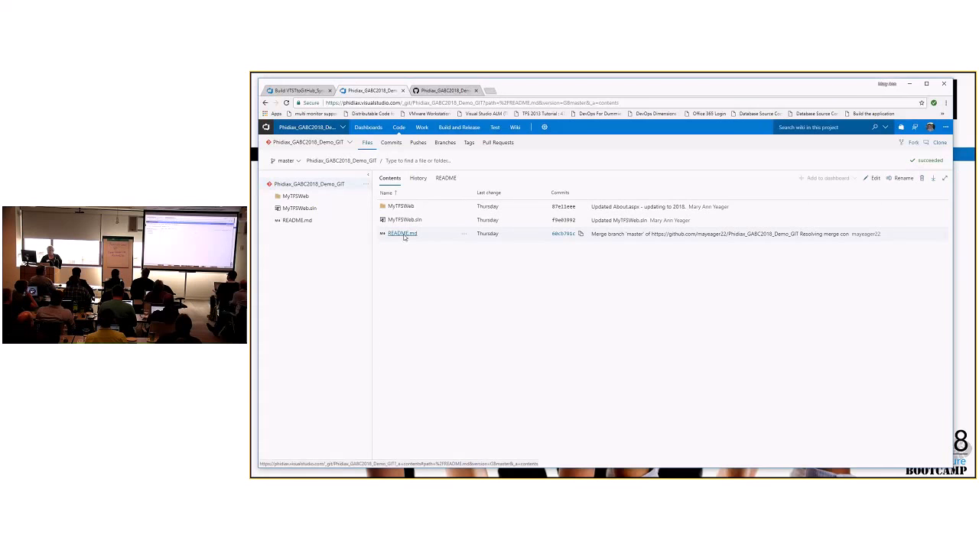
{"action": "left_click", "coordinate": [403, 233]}
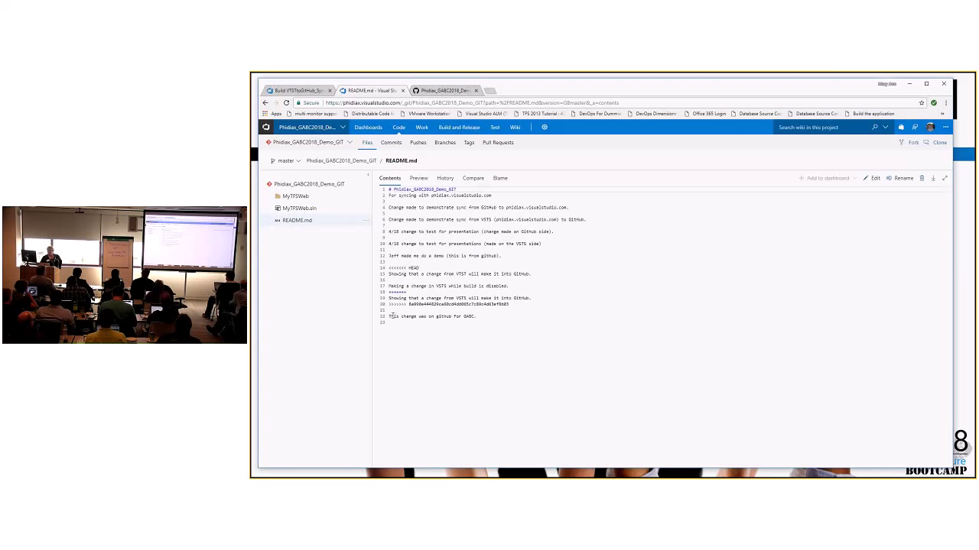
{"action": "double_click", "coordinate": [434, 316]}
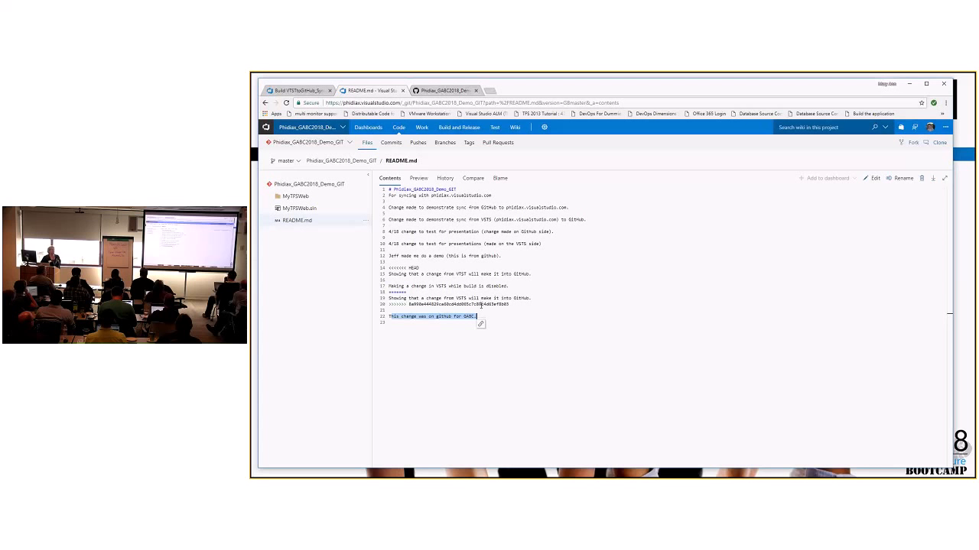
{"action": "mouse_move", "coordinate": [428, 359]}
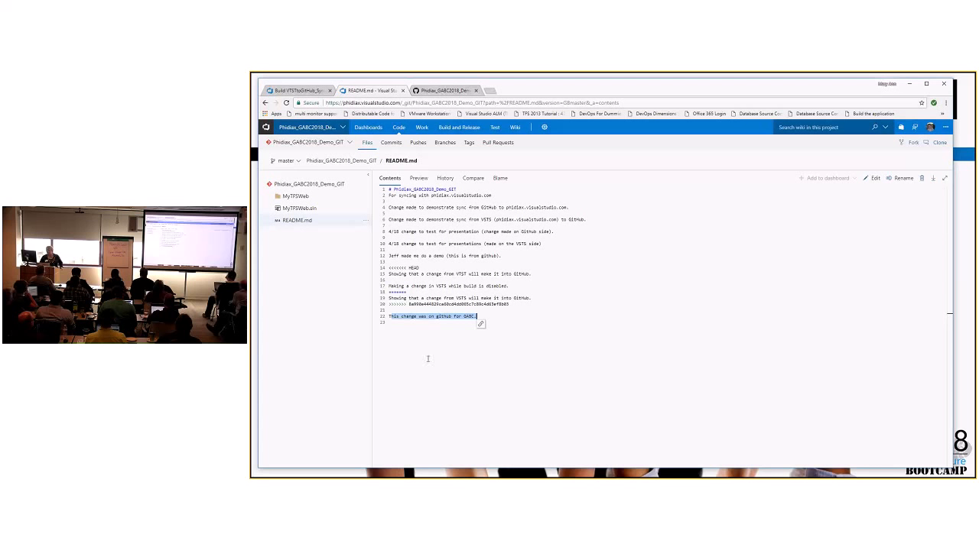
{"action": "mouse_move", "coordinate": [348, 176]}
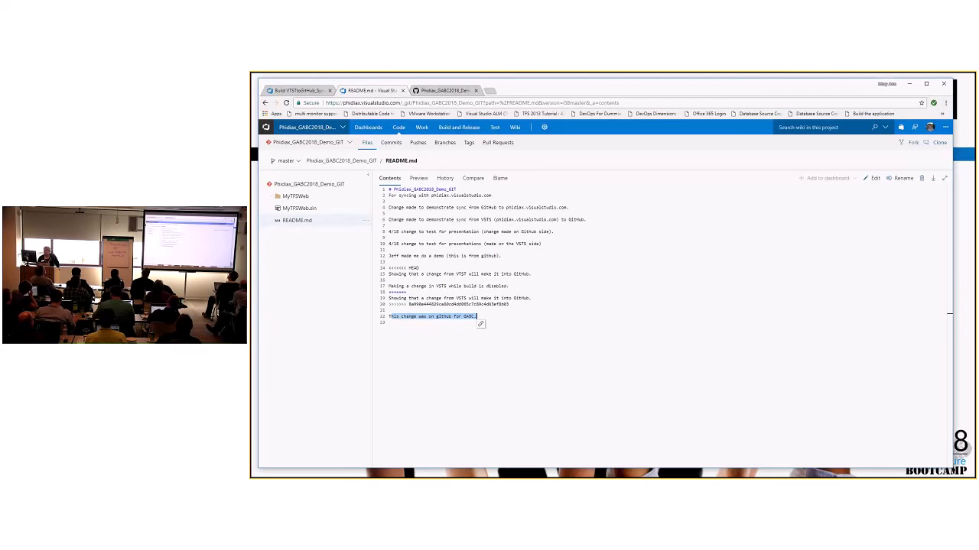
- Edit README.md, adding the line beginning 'This is not the Great American Beer'
{"action": "left_click", "coordinate": [874, 177]}
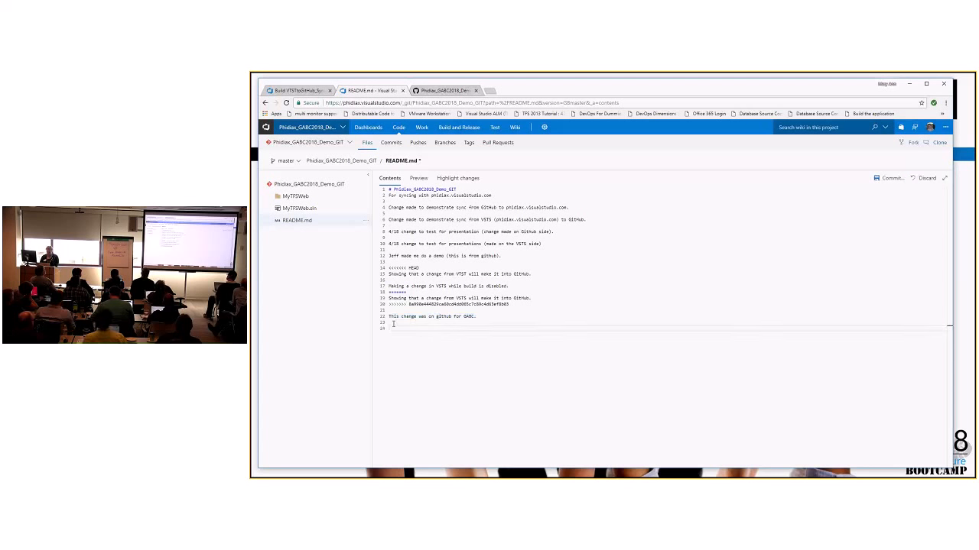
{"action": "type", "text": "This is not the Great American Beer Conve"}
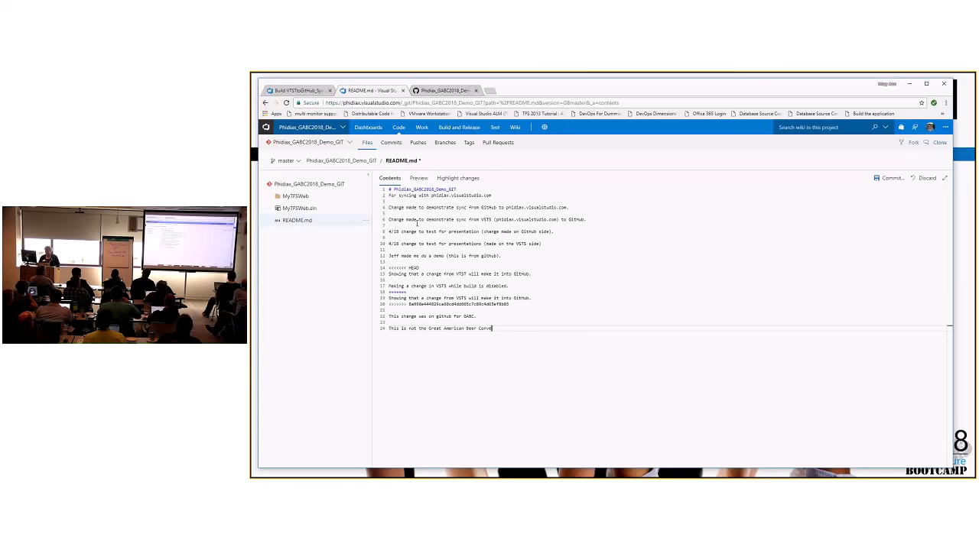
{"action": "type", "text": "Thir"}
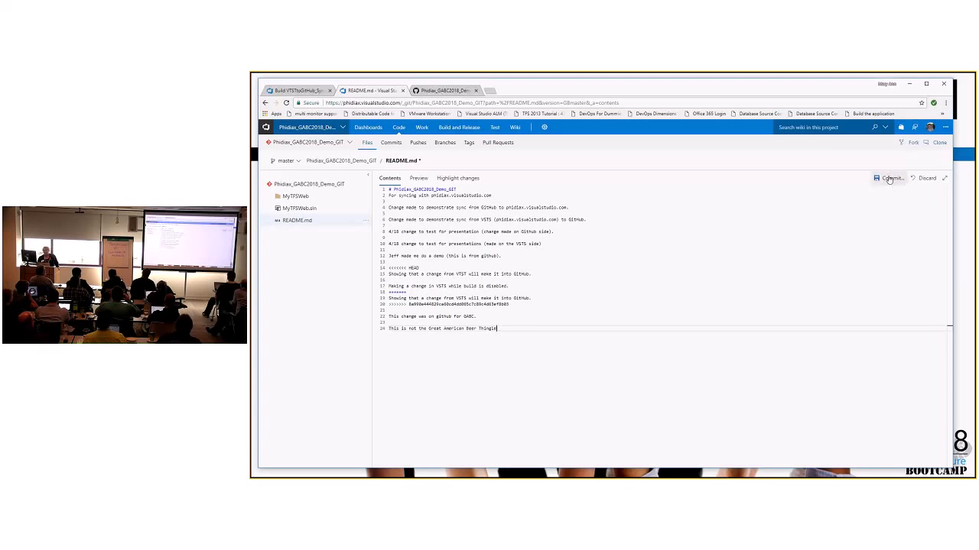
- Commit the README.md edit to master with the comment 'Updated README.md'
{"action": "left_click", "coordinate": [888, 178]}
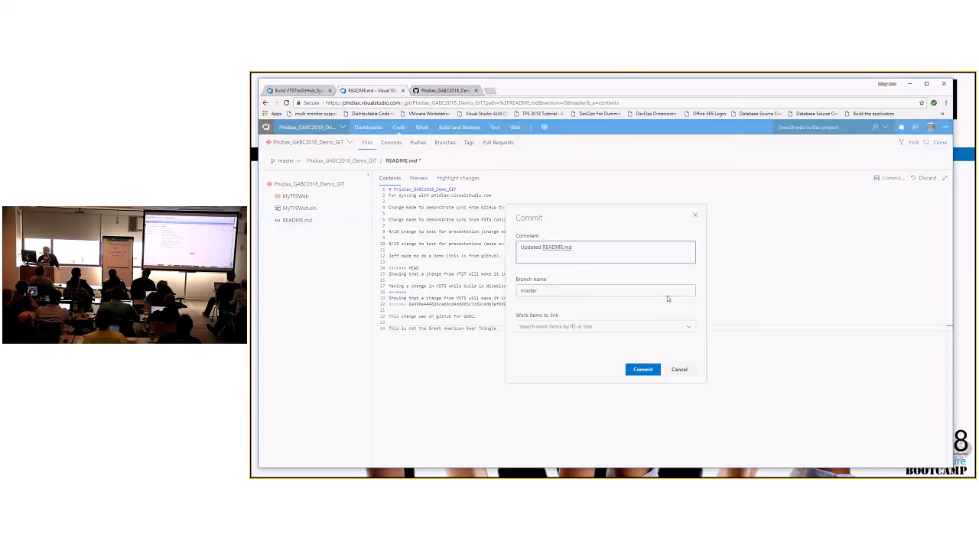
{"action": "mouse_move", "coordinate": [566, 372]}
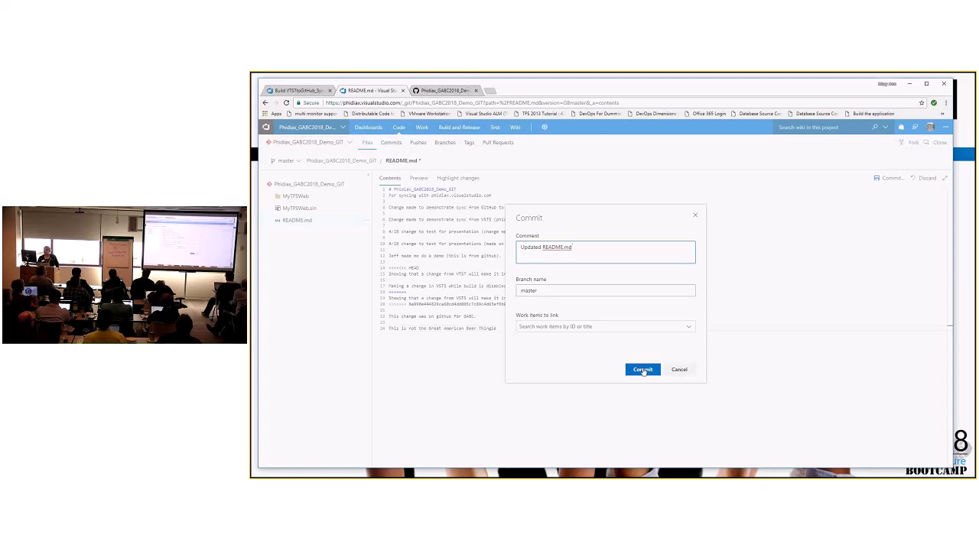
{"action": "left_click", "coordinate": [642, 368]}
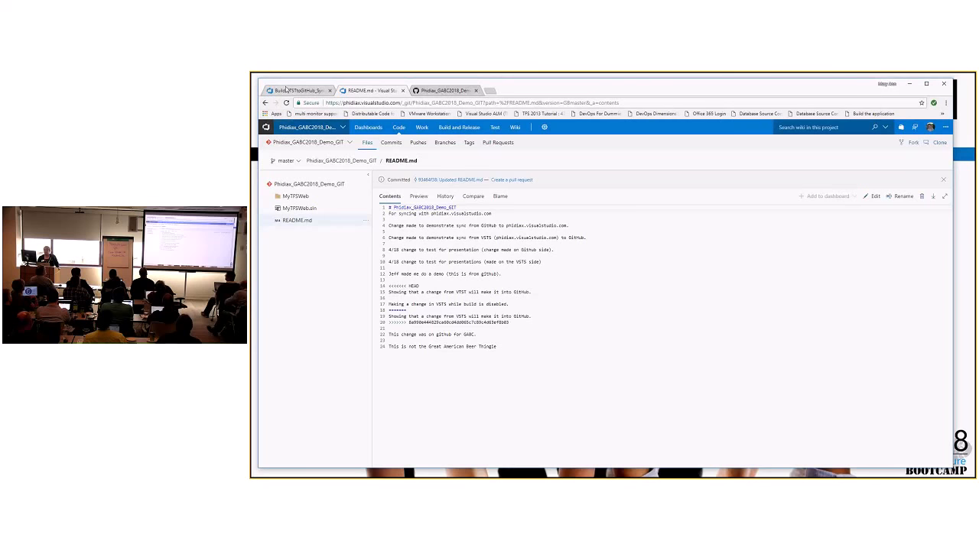
- Show the VSTSwGitHub_Sync build definition summary with its new build in progress
{"action": "left_click", "coordinate": [459, 127]}
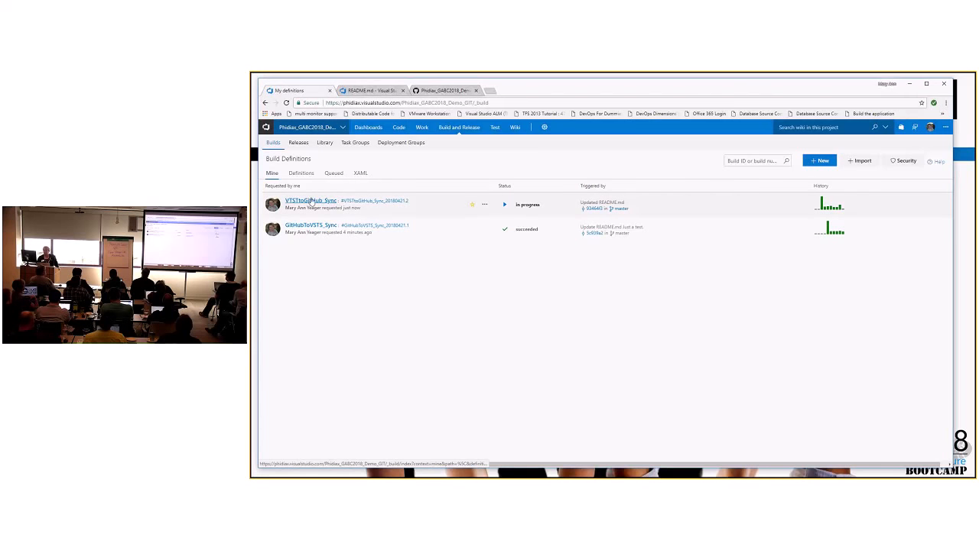
{"action": "left_click", "coordinate": [309, 201]}
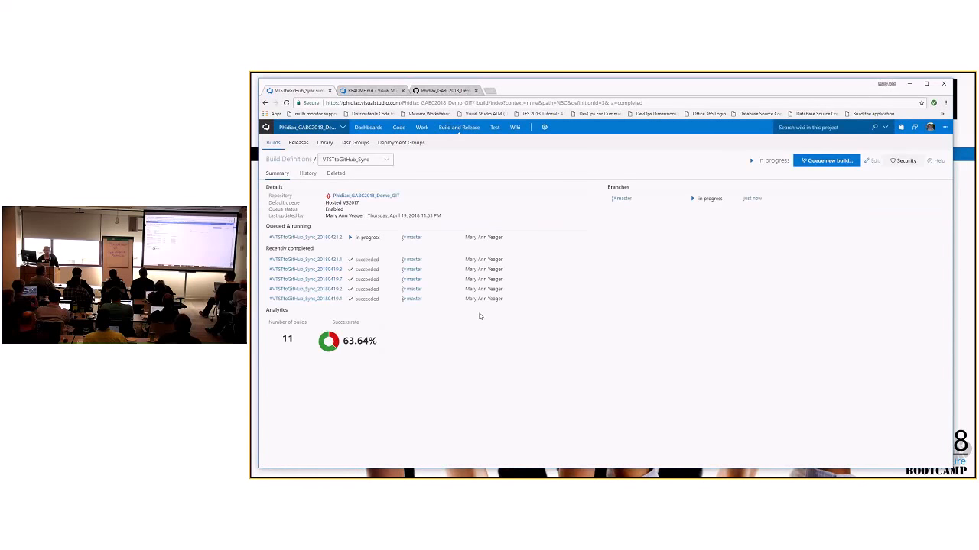
{"action": "mouse_move", "coordinate": [461, 189]}
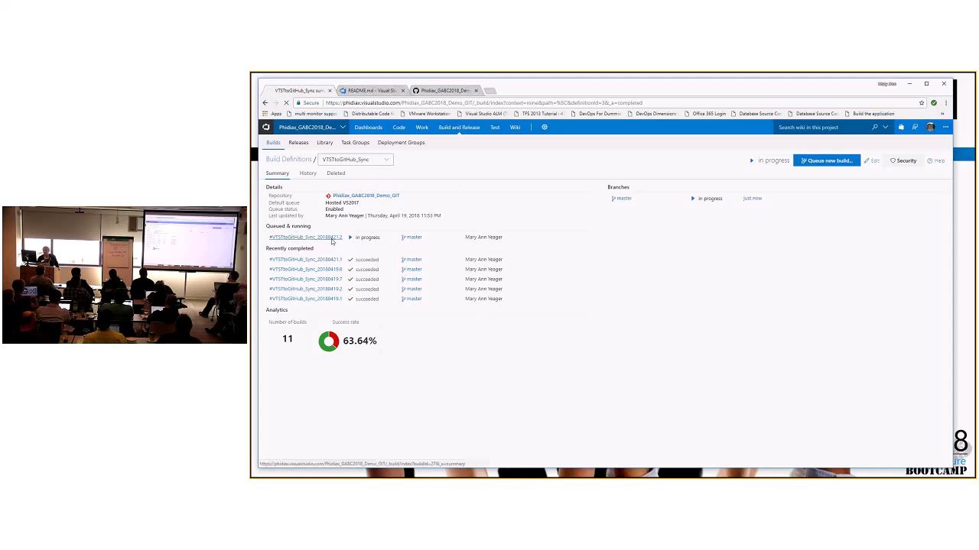
- Inspect the in-progress build's PowerShell Script step, then return to the build definitions list
{"action": "left_click", "coordinate": [306, 237]}
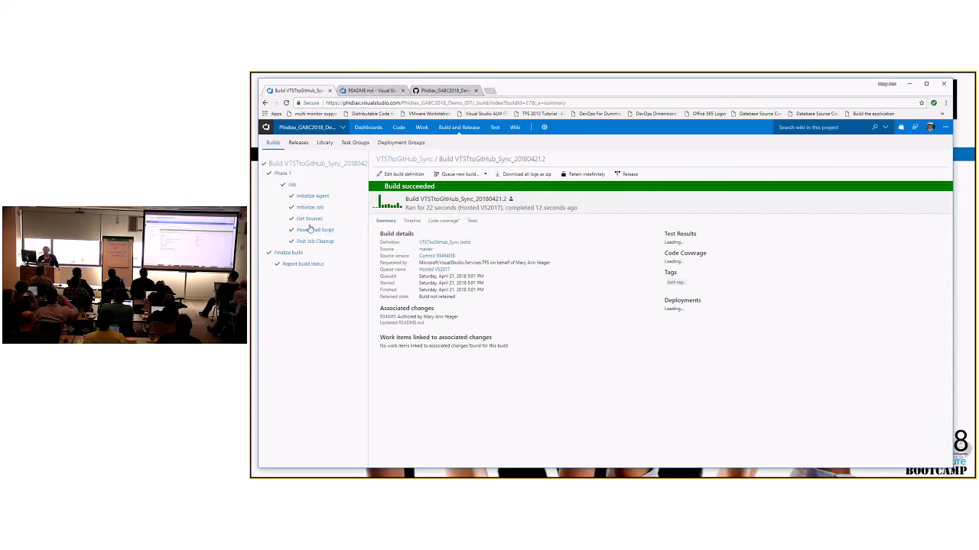
{"action": "left_click", "coordinate": [315, 230]}
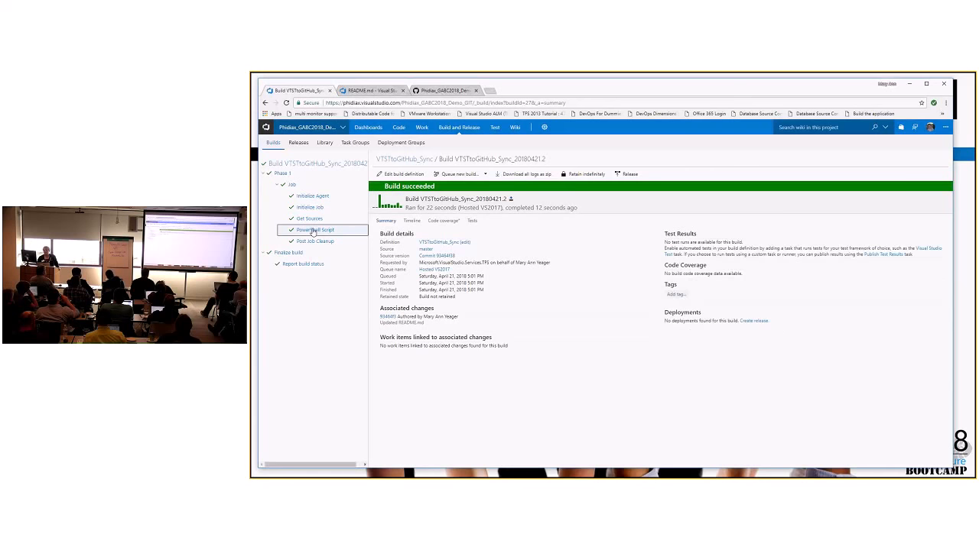
{"action": "left_click", "coordinate": [315, 229]}
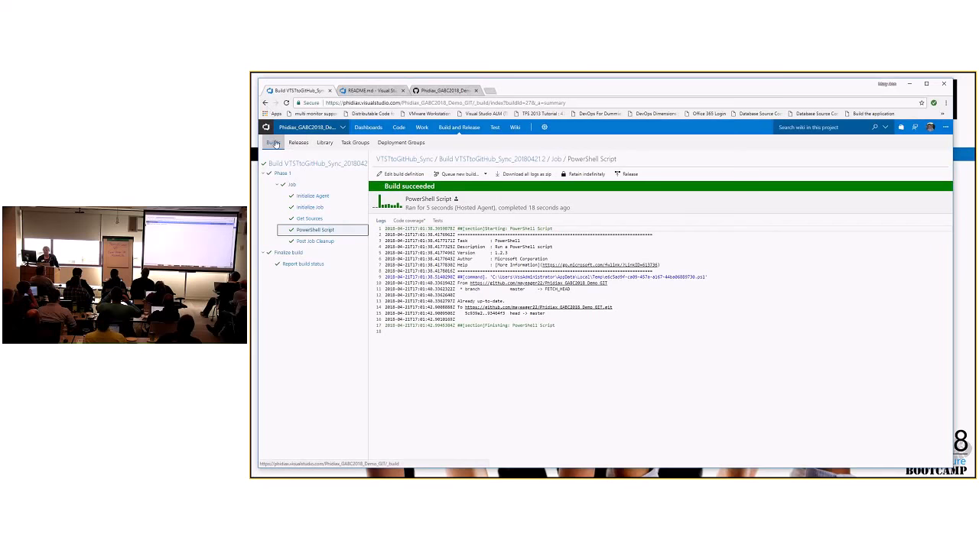
{"action": "left_click", "coordinate": [272, 142]}
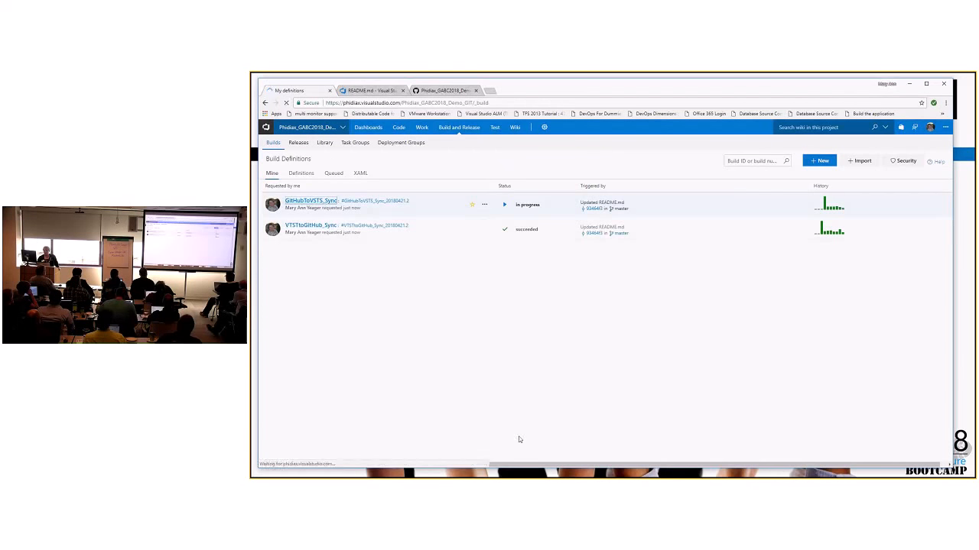
- View the running GitHubToVSTS_Sync build's job log and its PowerShell Script step output
{"action": "left_click", "coordinate": [312, 200]}
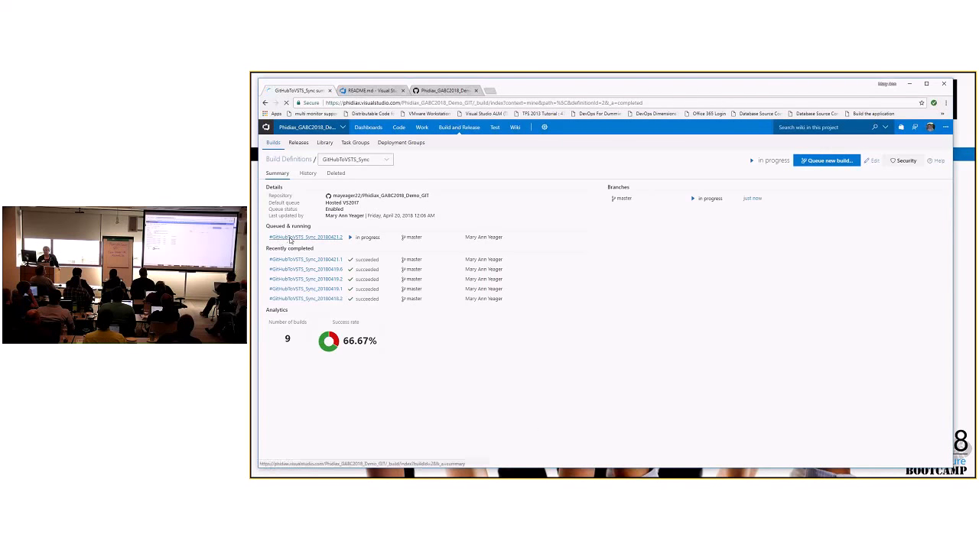
{"action": "left_click", "coordinate": [306, 237]}
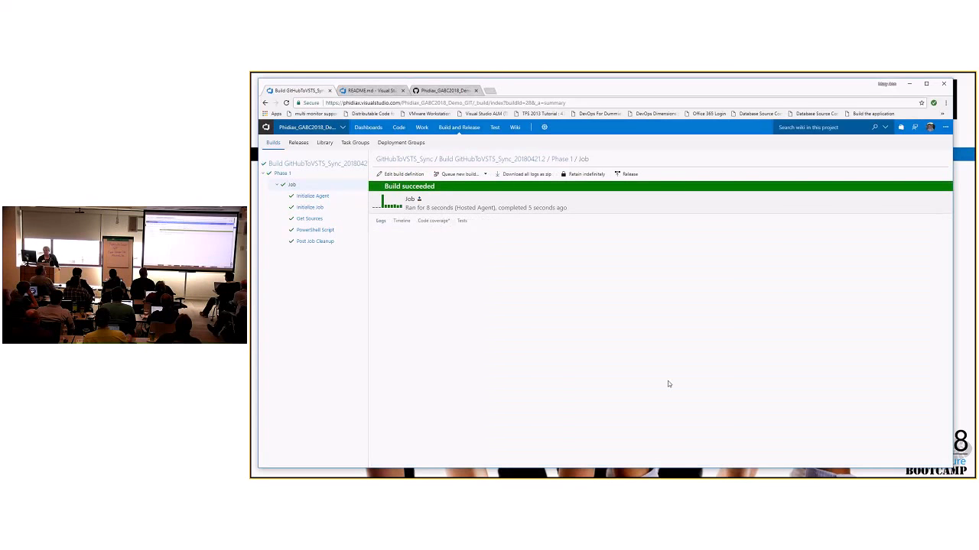
{"action": "left_click", "coordinate": [381, 220]}
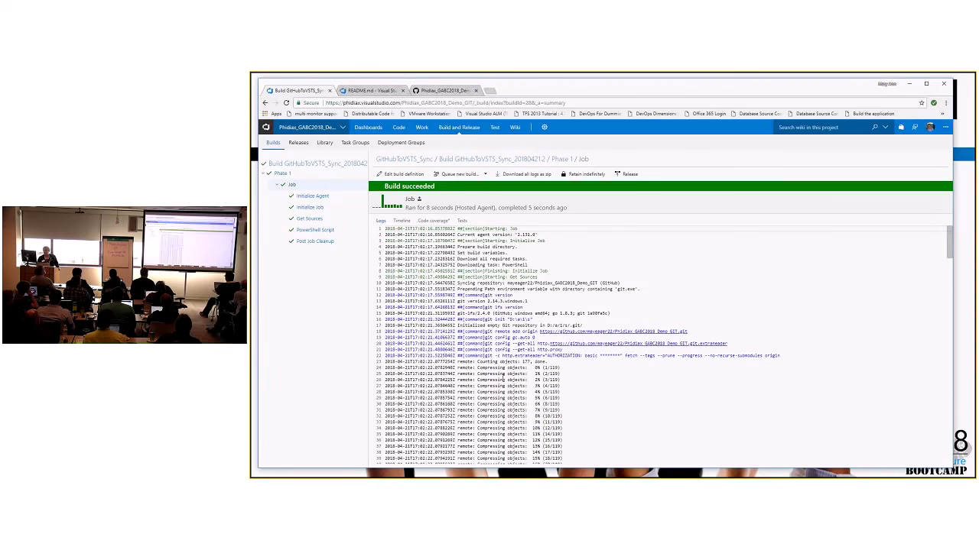
{"action": "scroll", "scroll_direction": "down", "scroll_amount": 3}
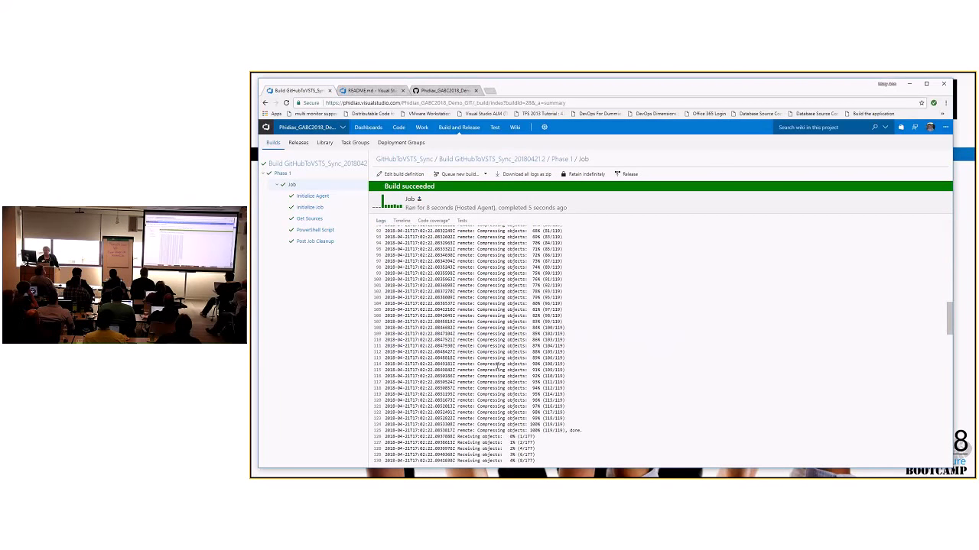
{"action": "left_click", "coordinate": [315, 229]}
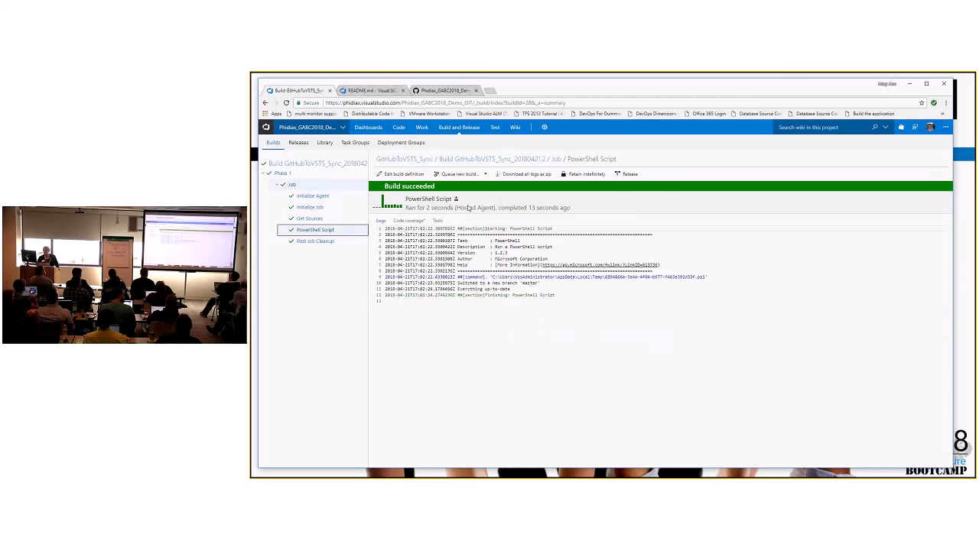
{"action": "mouse_move", "coordinate": [535, 401]}
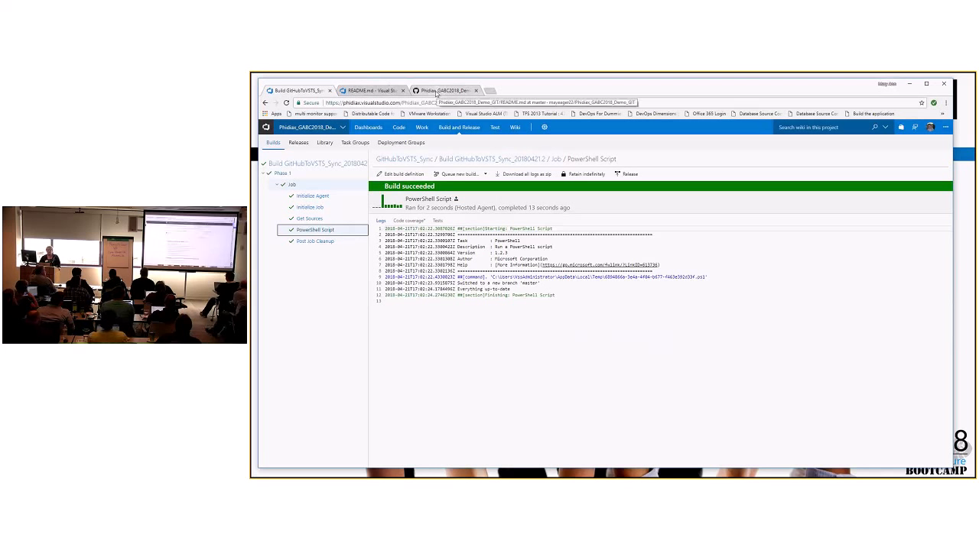
- Switch to README.md on GitHub and show its commit history
{"action": "left_click", "coordinate": [444, 90]}
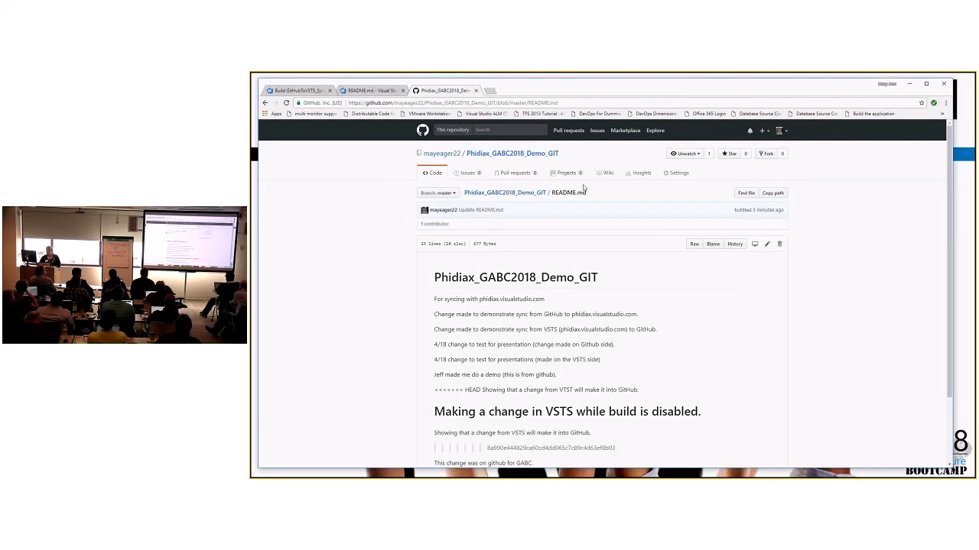
{"action": "mouse_move", "coordinate": [725, 350]}
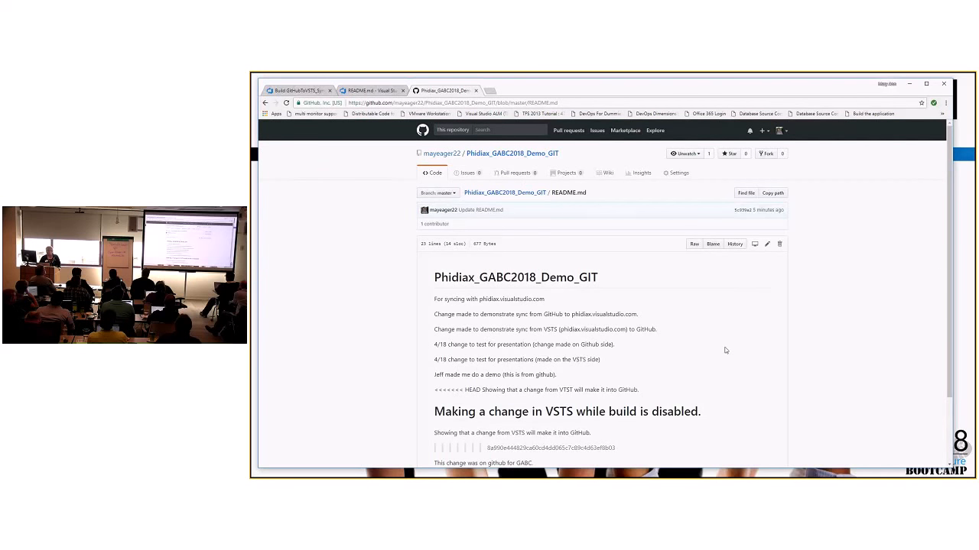
{"action": "scroll", "scroll_direction": "down", "scroll_amount": 3}
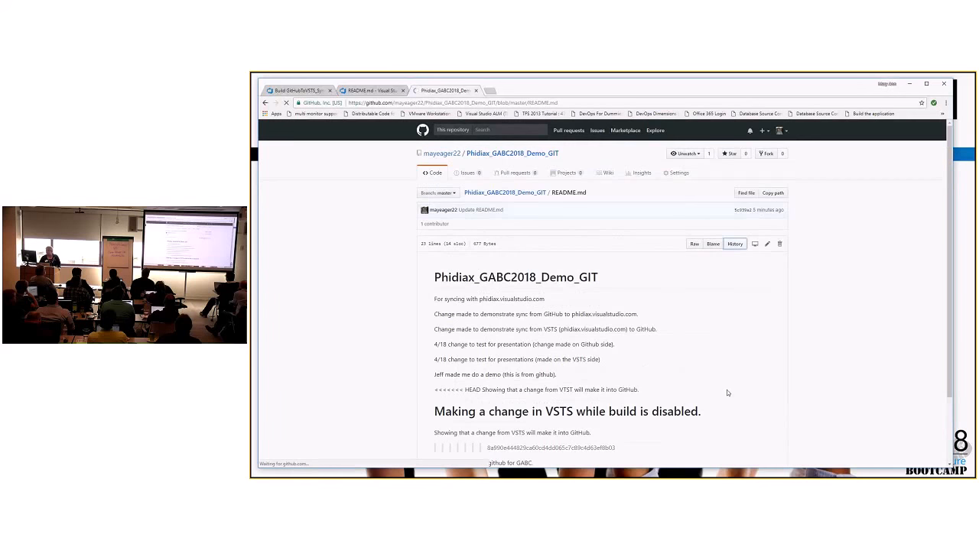
{"action": "left_click", "coordinate": [734, 245]}
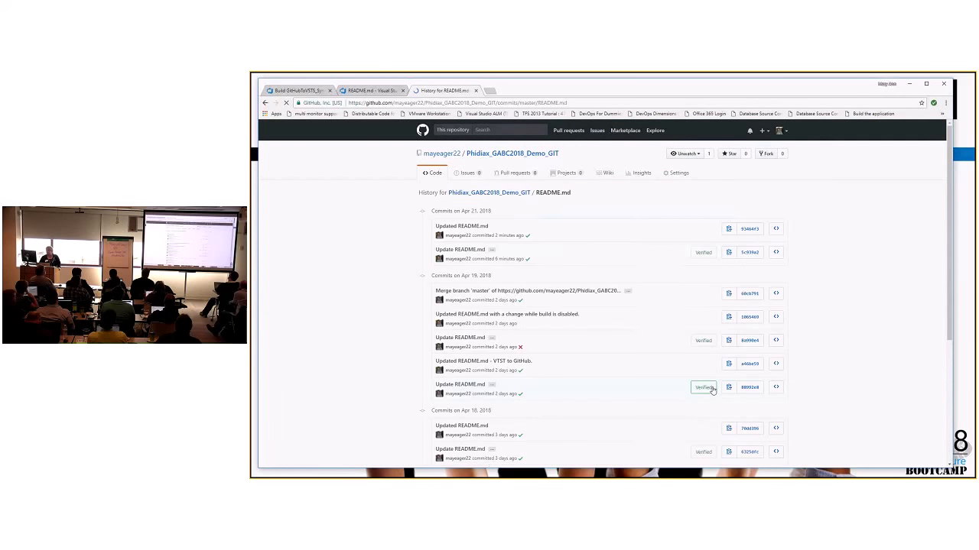
{"action": "mouse_move", "coordinate": [486, 233]}
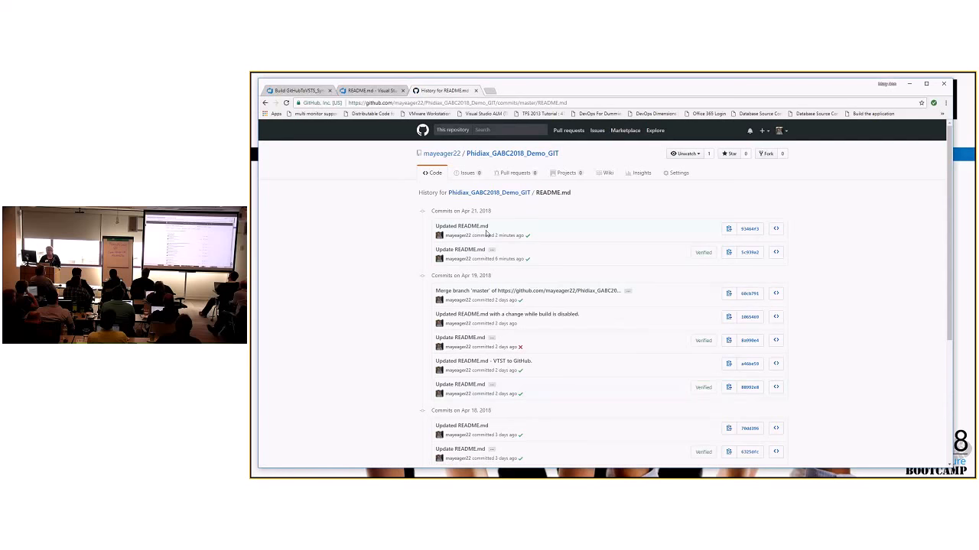
{"action": "mouse_move", "coordinate": [462, 226]}
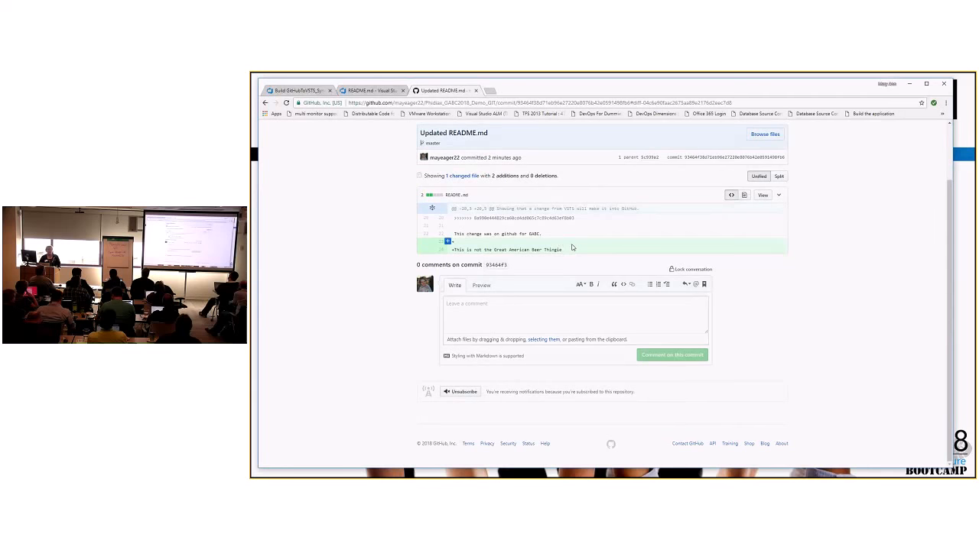
{"action": "mouse_move", "coordinate": [488, 188]}
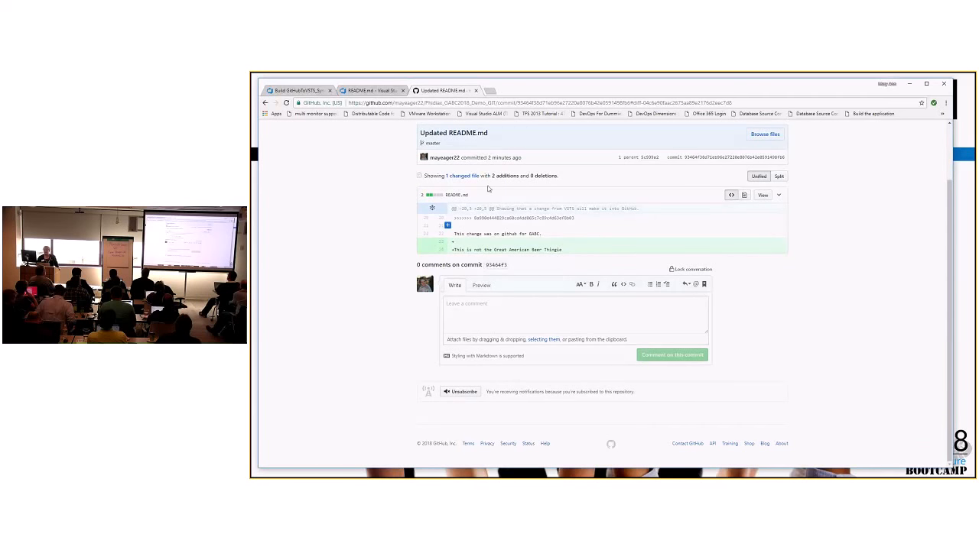
{"action": "mouse_move", "coordinate": [305, 263]}
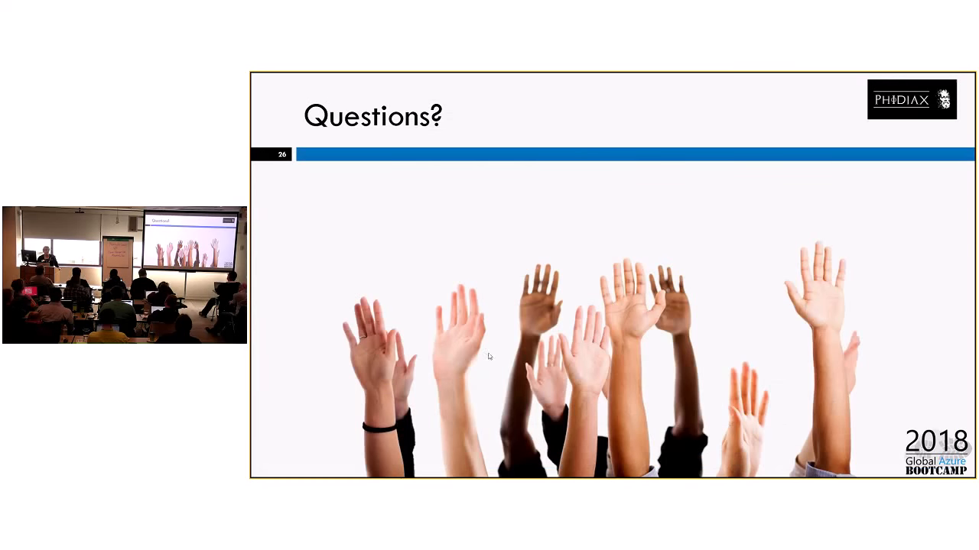
{"action": "mouse_move", "coordinate": [552, 367]}
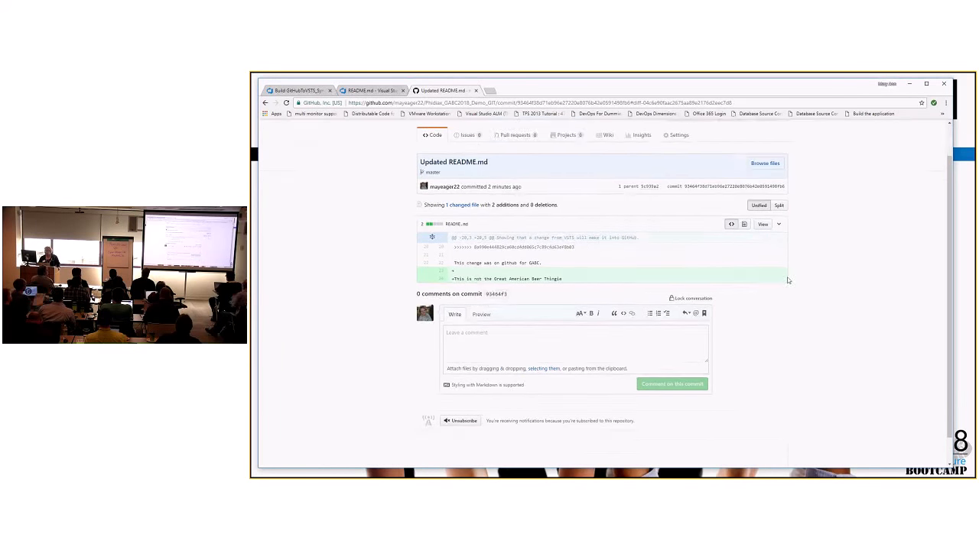
- Scroll up the 'Updated README.md' commit diff page on GitHub
{"action": "scroll", "scroll_direction": "up", "scroll_amount": 3}
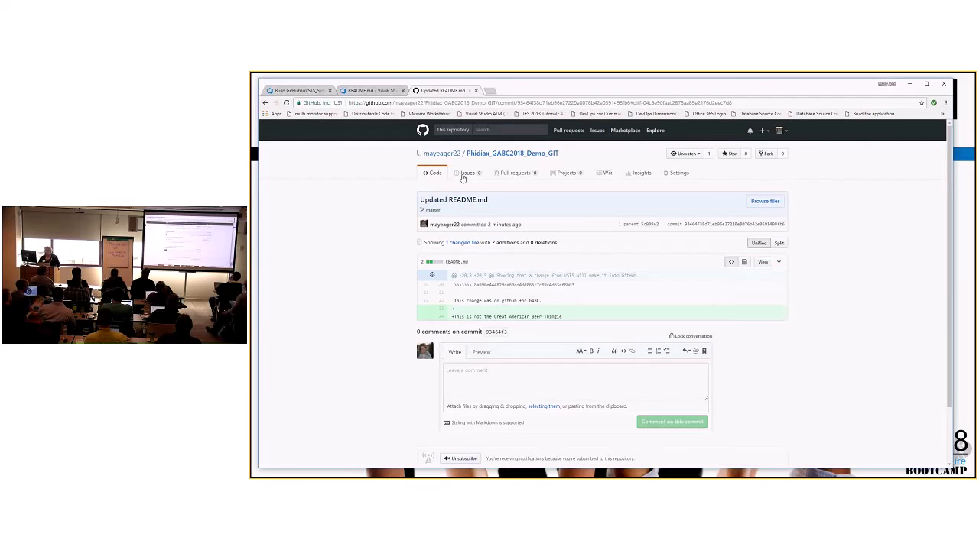
{"action": "mouse_move", "coordinate": [711, 241]}
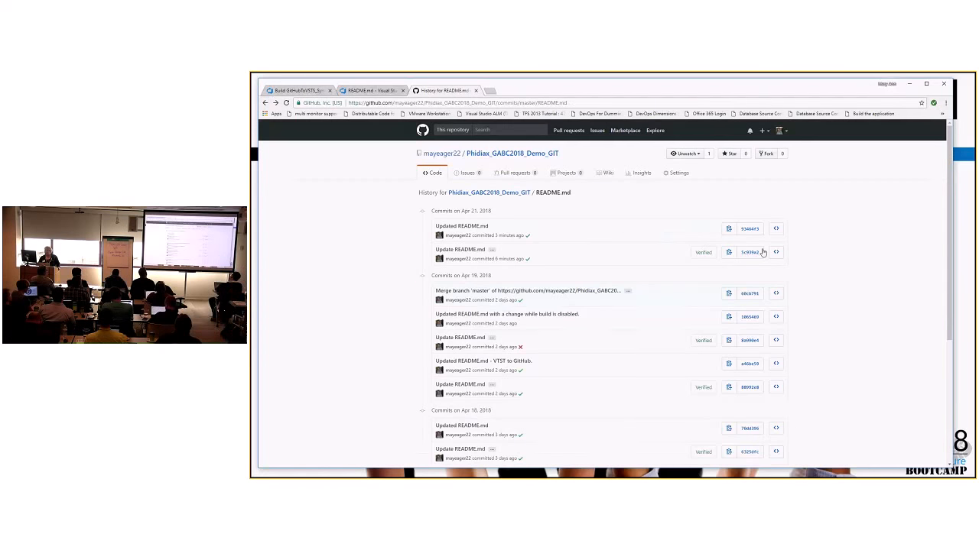
{"action": "mouse_move", "coordinate": [382, 229]}
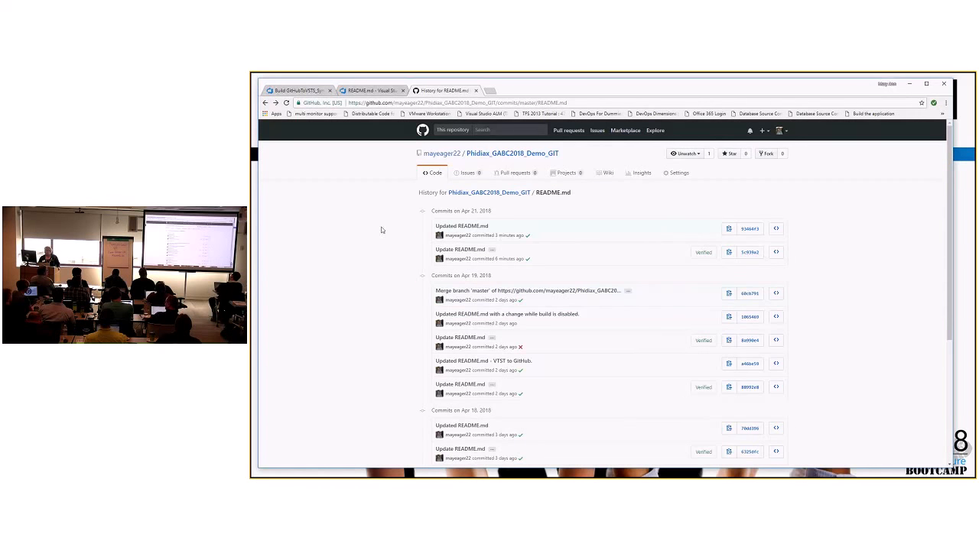
{"action": "mouse_move", "coordinate": [477, 260]}
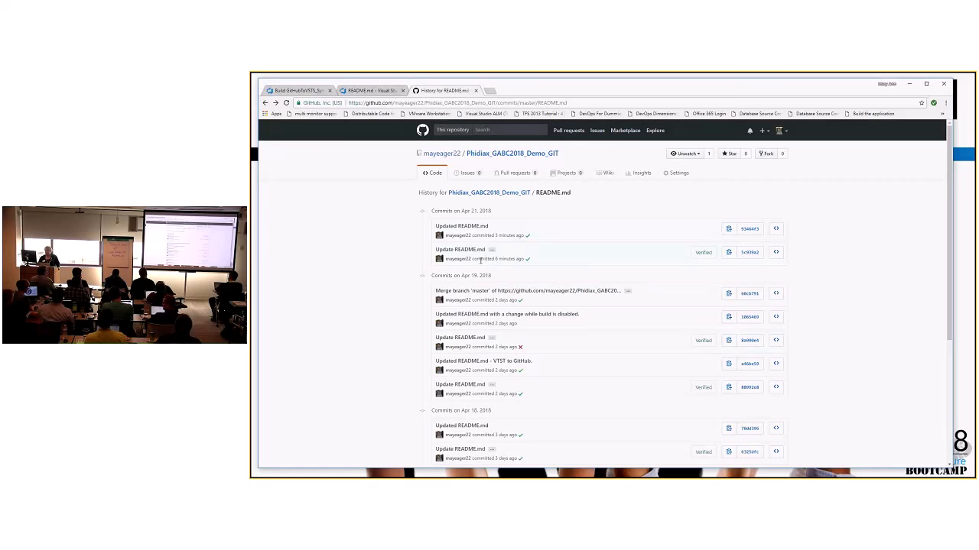
{"action": "mouse_move", "coordinate": [462, 226]}
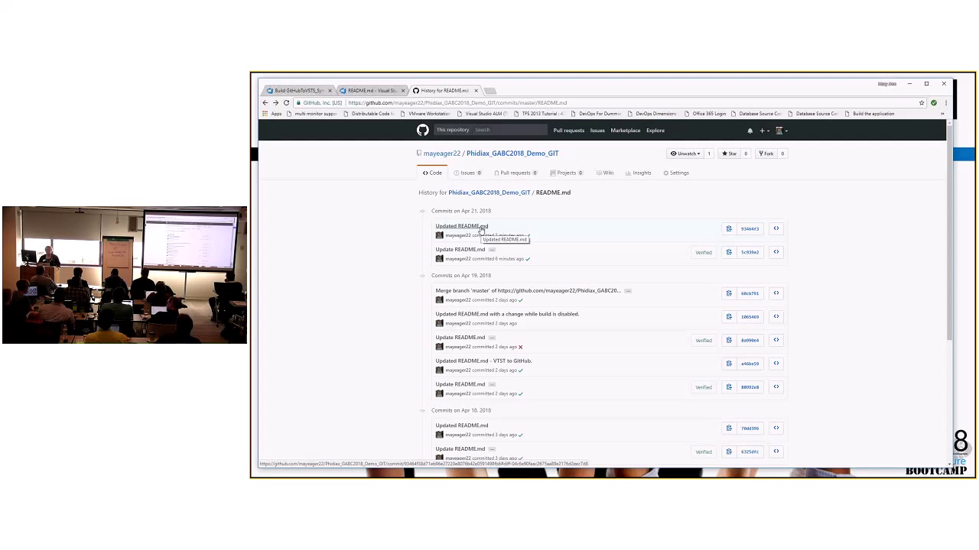
{"action": "mouse_move", "coordinate": [845, 345]}
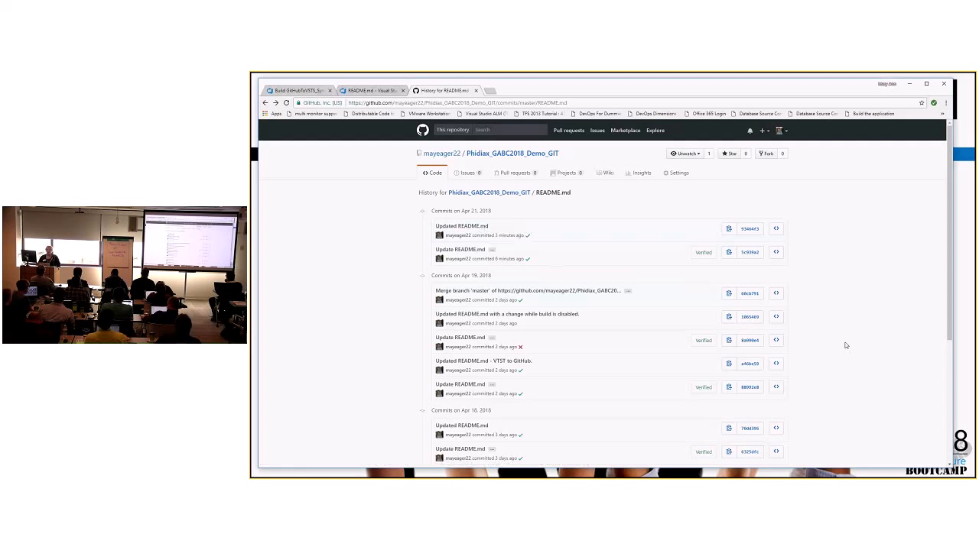
{"action": "mouse_move", "coordinate": [779, 280]}
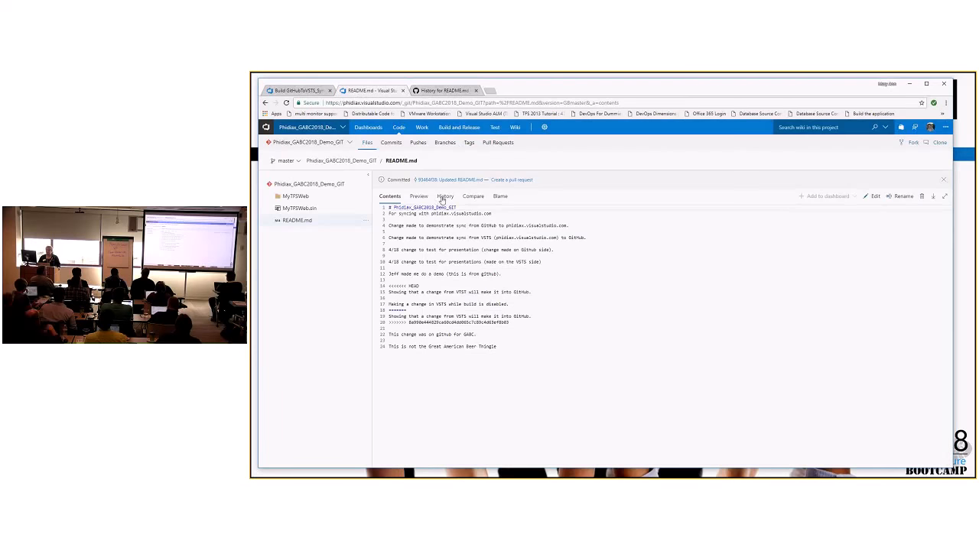
- Show README.md's own commit history in VSTS with its update and merge commits
{"action": "left_click", "coordinate": [445, 195]}
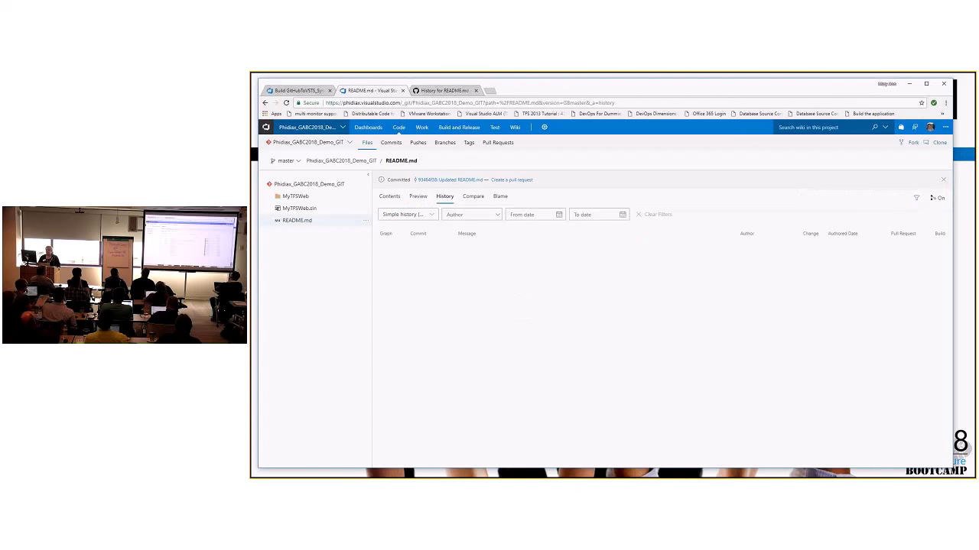
{"action": "left_click", "coordinate": [445, 196]}
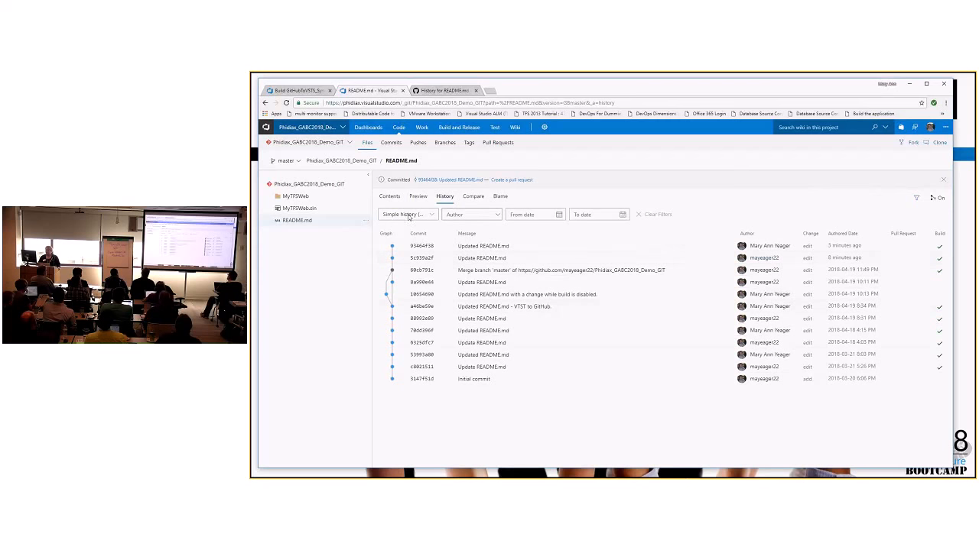
{"action": "mouse_move", "coordinate": [422, 257]}
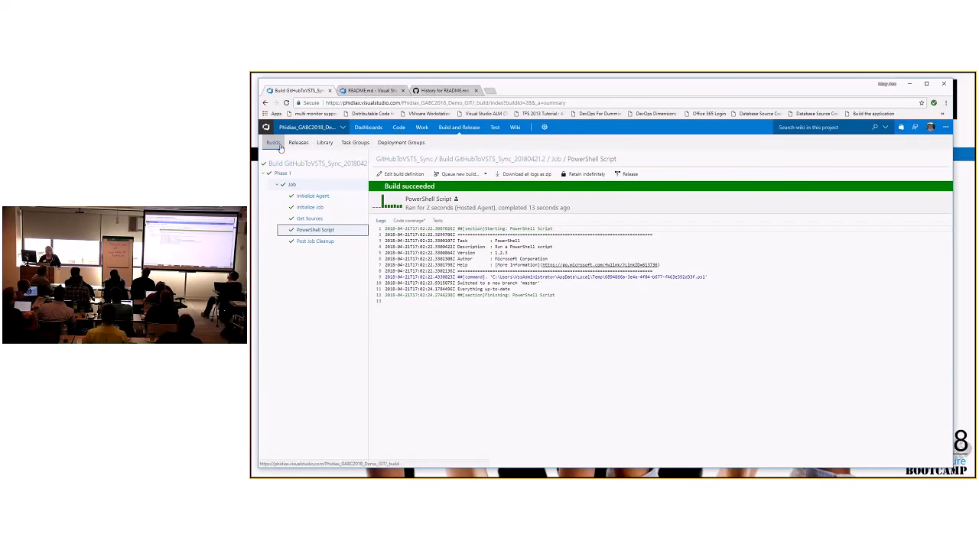
- Return to the Mine view listing the build definitions
{"action": "left_click", "coordinate": [273, 143]}
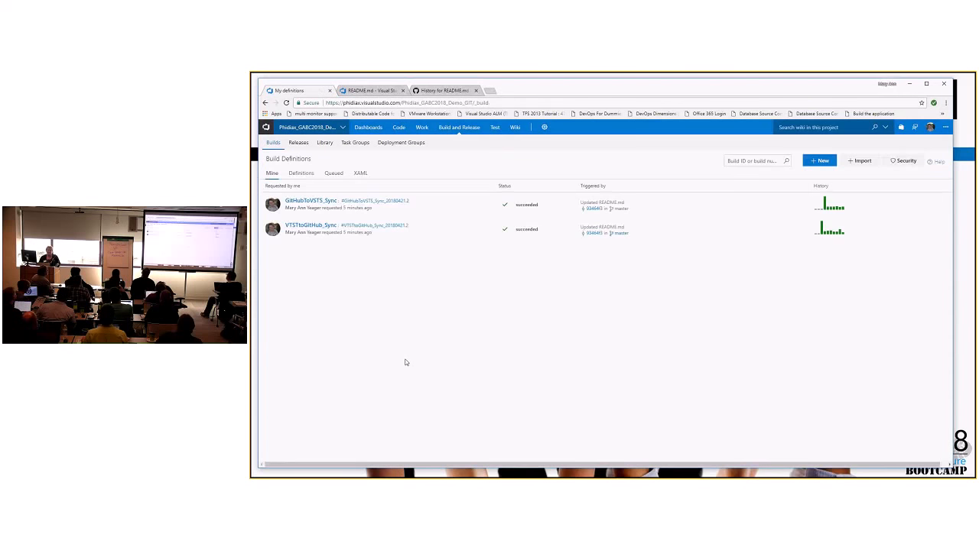
{"action": "mouse_move", "coordinate": [388, 358]}
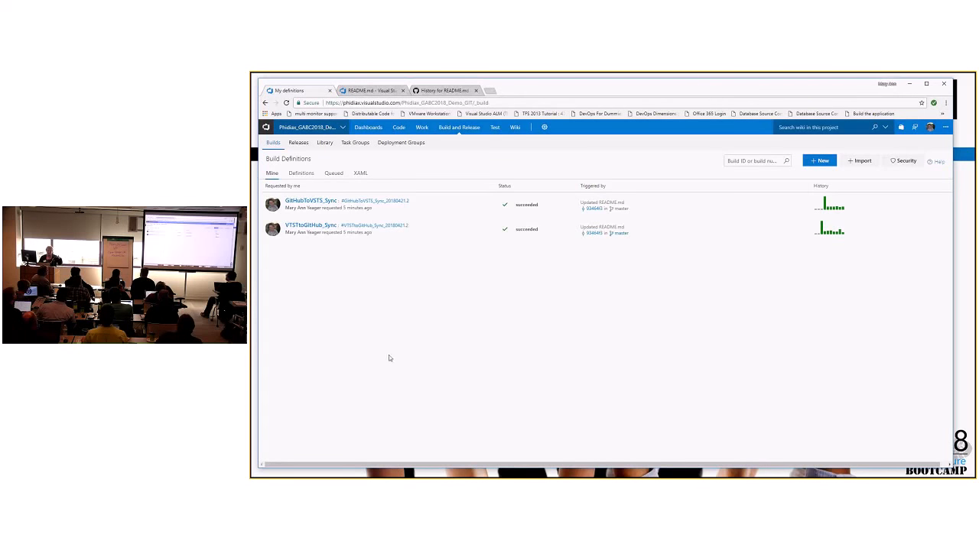
{"action": "mouse_move", "coordinate": [376, 346]}
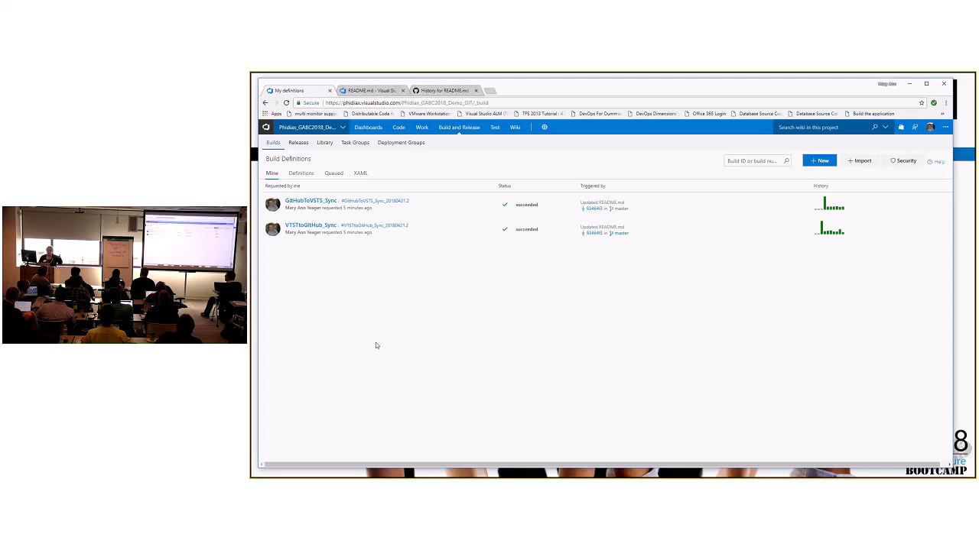
{"action": "mouse_move", "coordinate": [361, 215]}
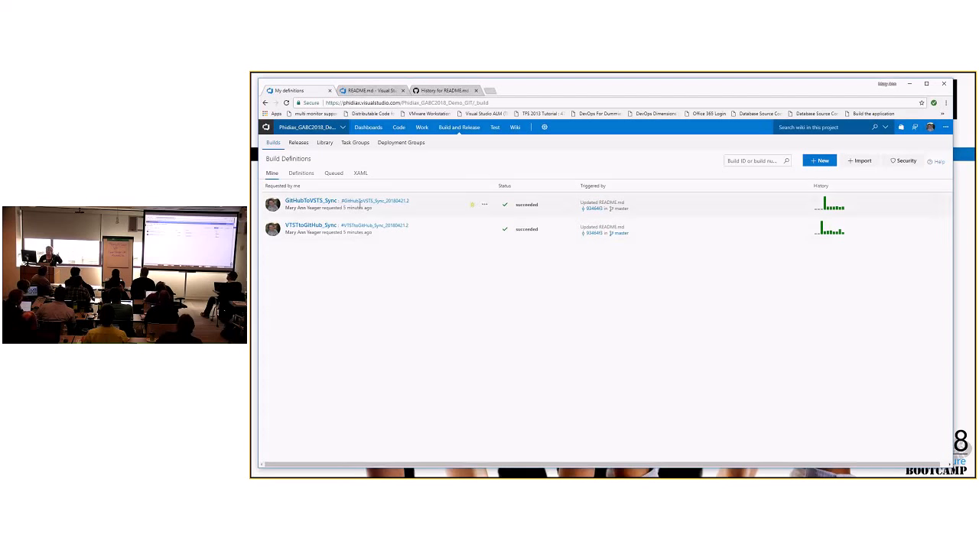
{"action": "mouse_move", "coordinate": [681, 200]}
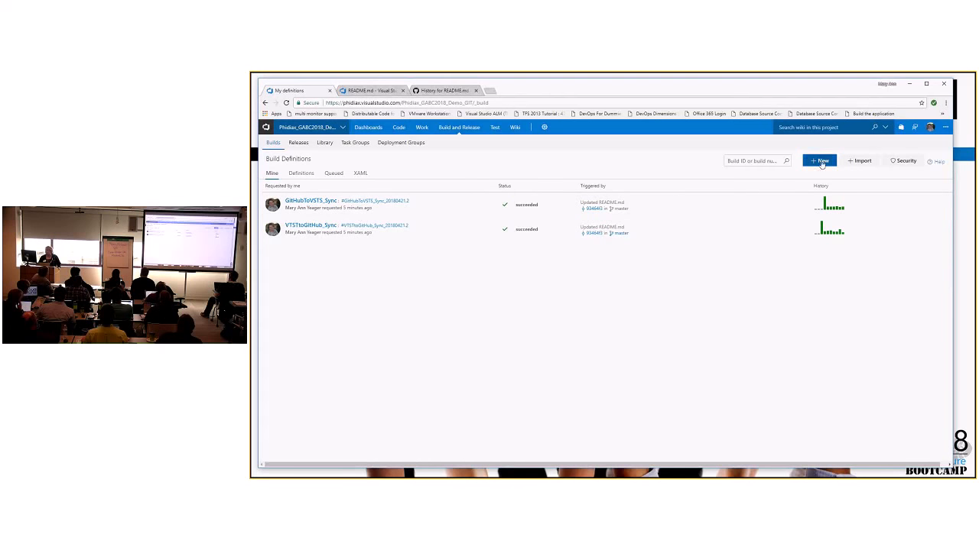
- Start a new build definition with GitHub as source, browse repositories, and cancel without choosing one
{"action": "left_click", "coordinate": [820, 160]}
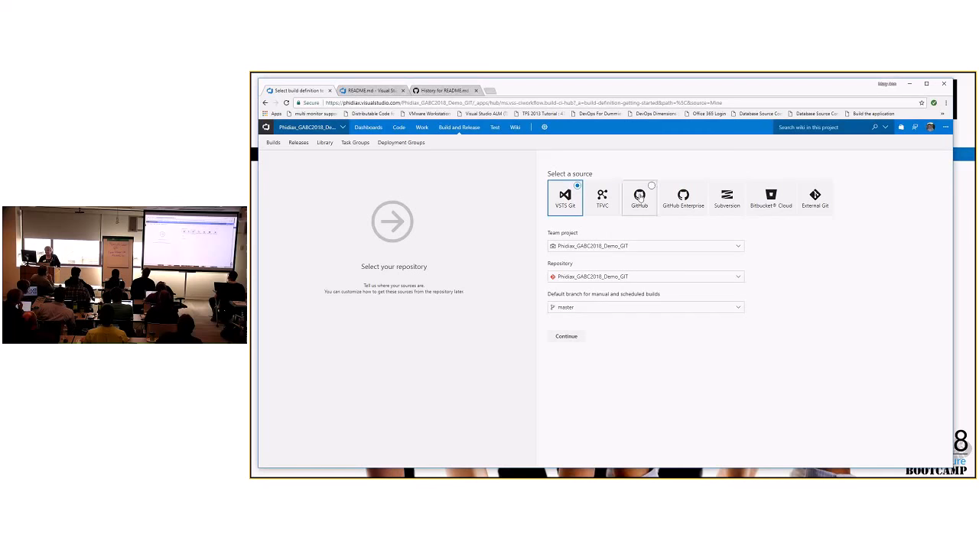
{"action": "left_click", "coordinate": [639, 196]}
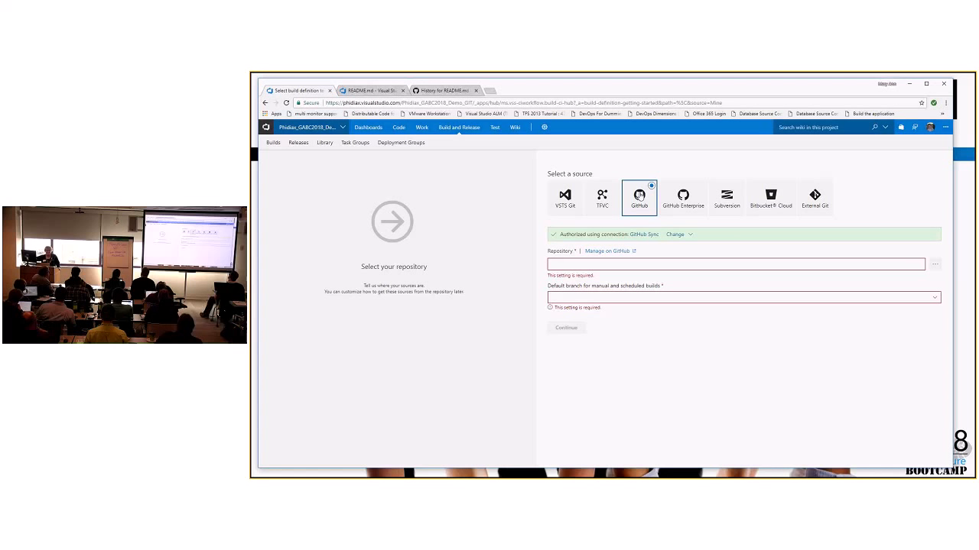
{"action": "mouse_move", "coordinate": [730, 396]}
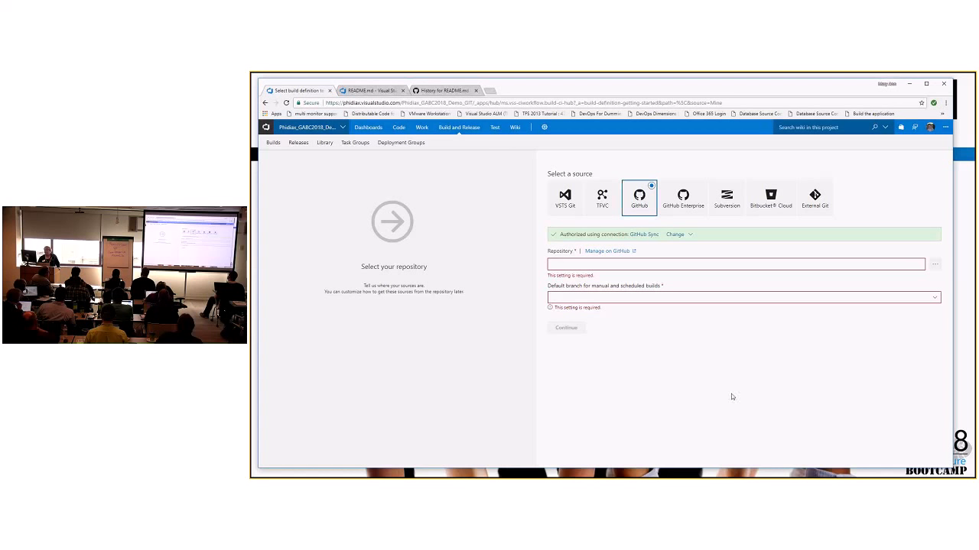
{"action": "mouse_move", "coordinate": [591, 217]}
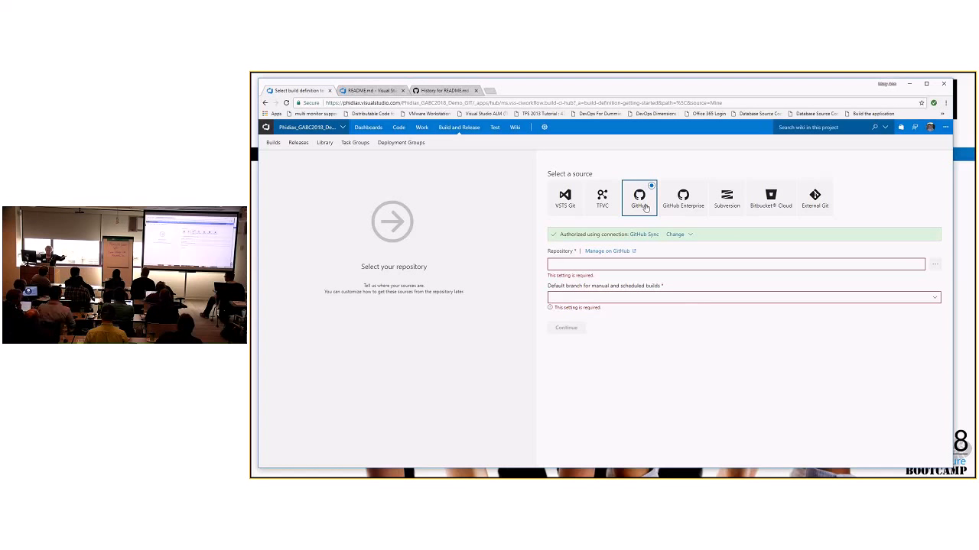
{"action": "mouse_move", "coordinate": [617, 256]}
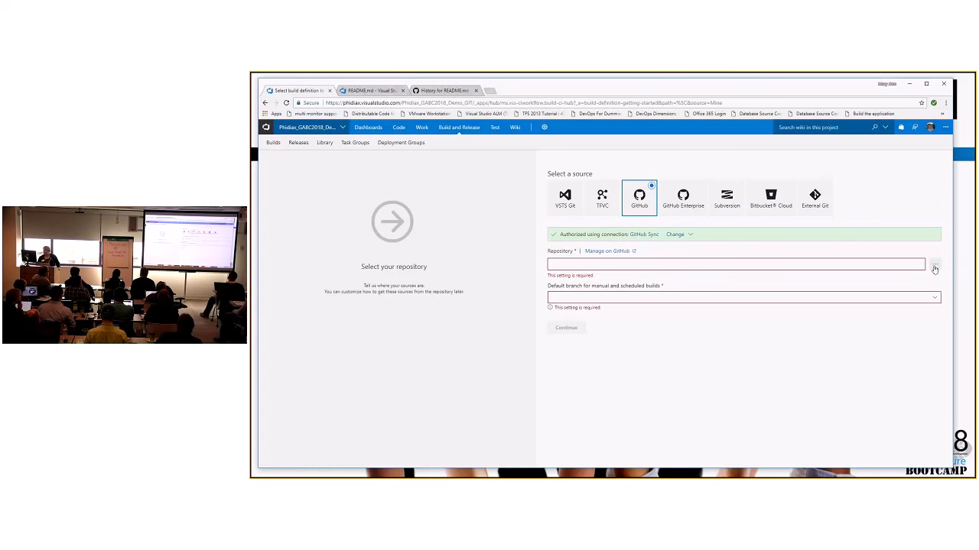
{"action": "left_click", "coordinate": [933, 263]}
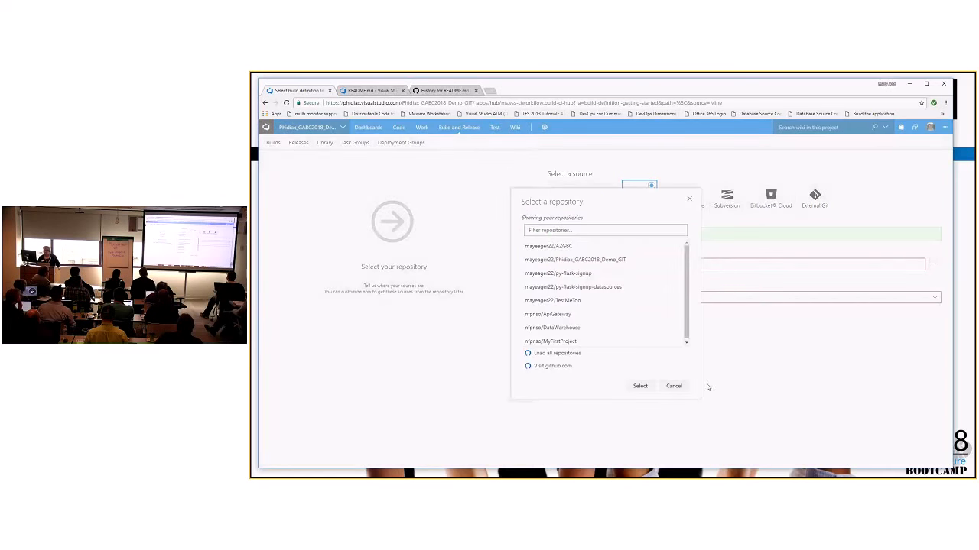
{"action": "left_click", "coordinate": [673, 386]}
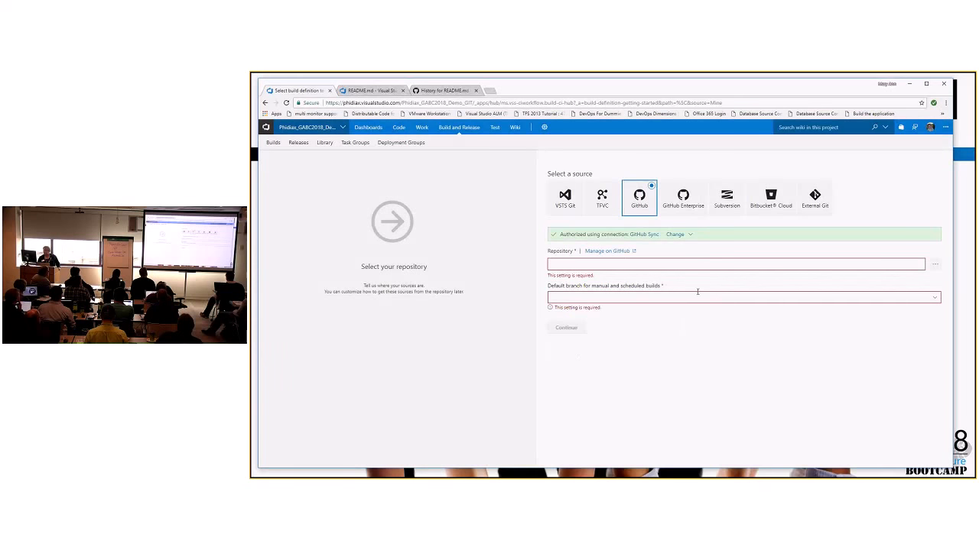
{"action": "mouse_move", "coordinate": [481, 186]}
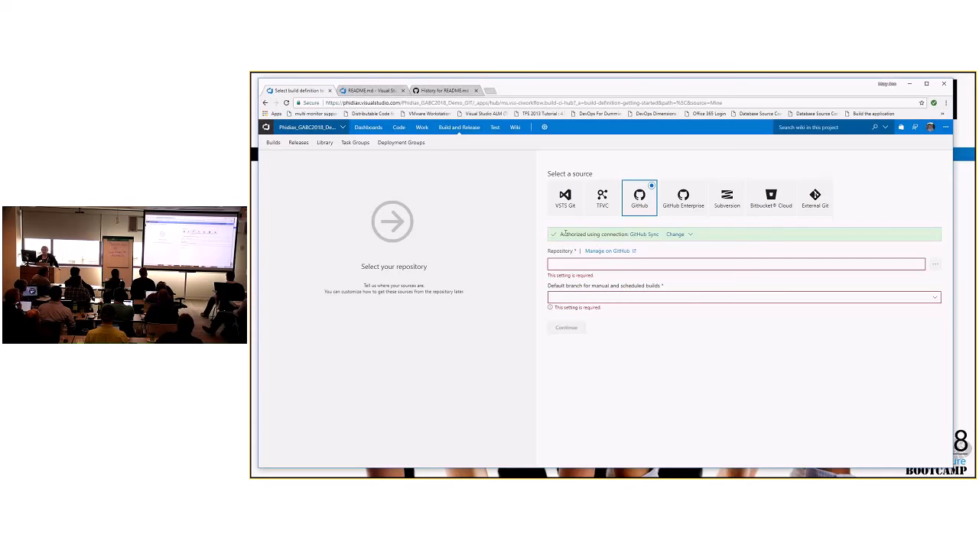
{"action": "mouse_move", "coordinate": [634, 242]}
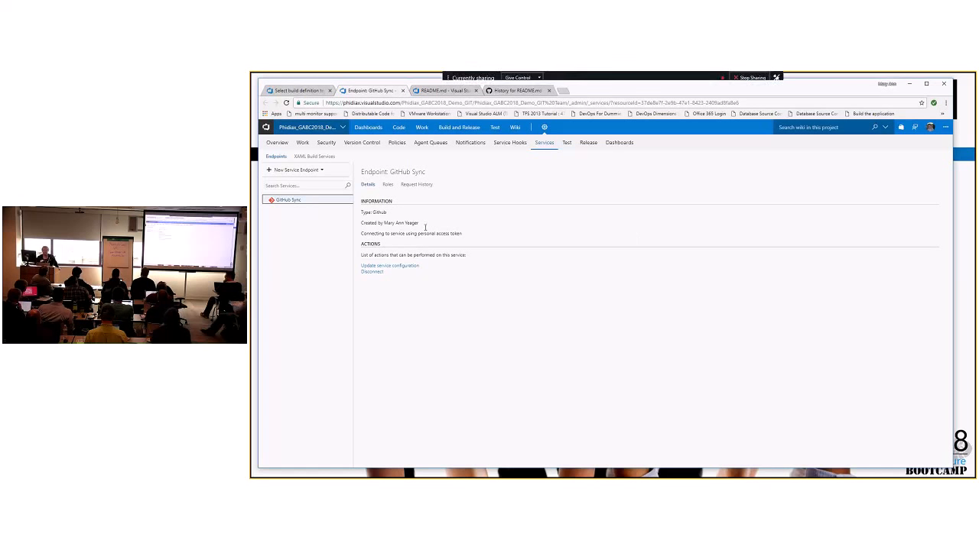
{"action": "mouse_move", "coordinate": [526, 241]}
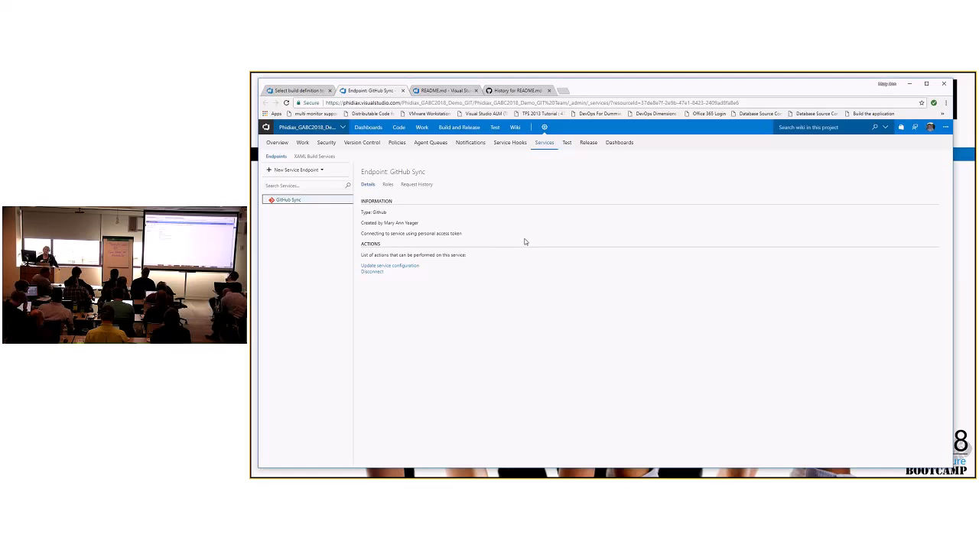
{"action": "mouse_move", "coordinate": [516, 232]}
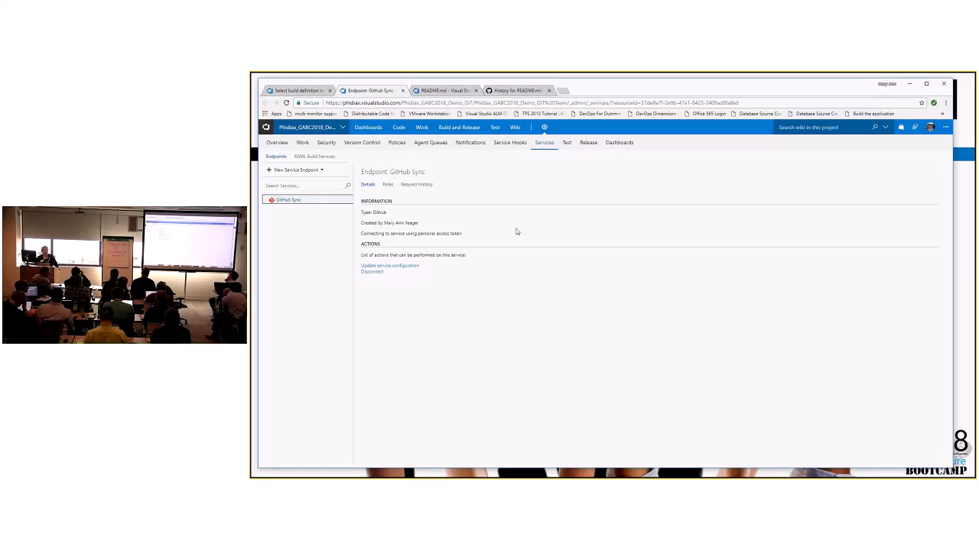
{"action": "mouse_move", "coordinate": [512, 223]}
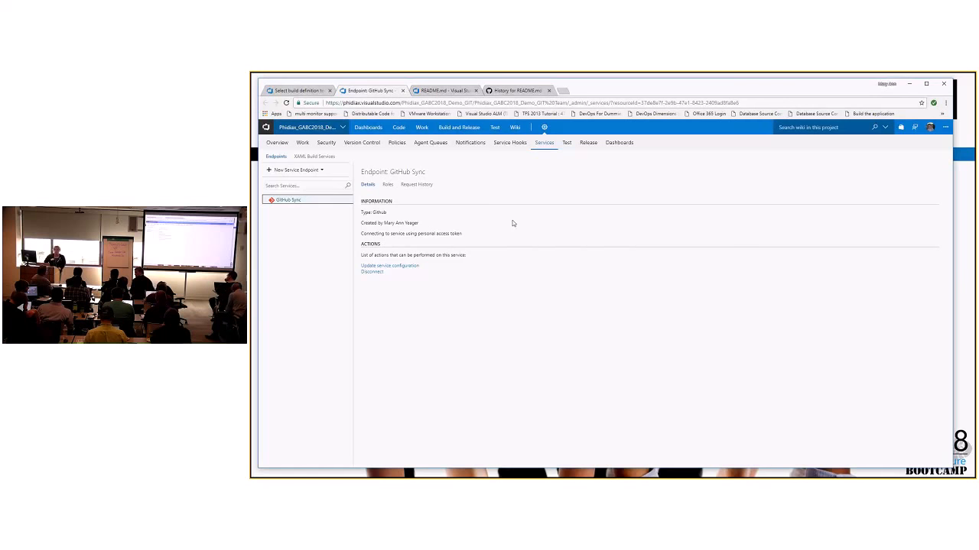